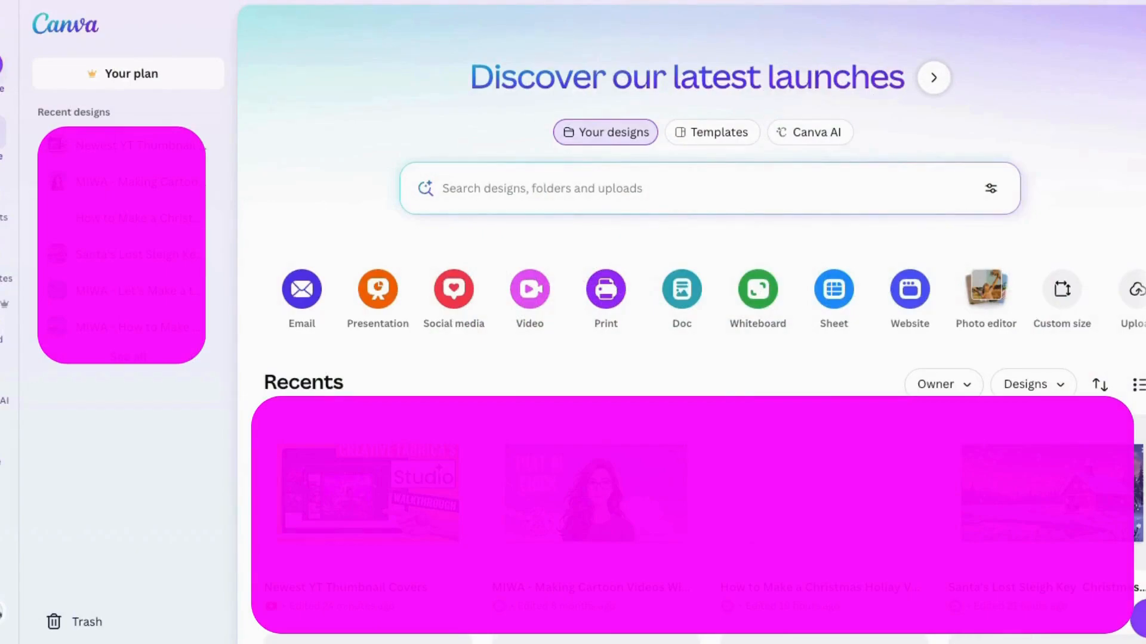
mouse_move(528, 287)
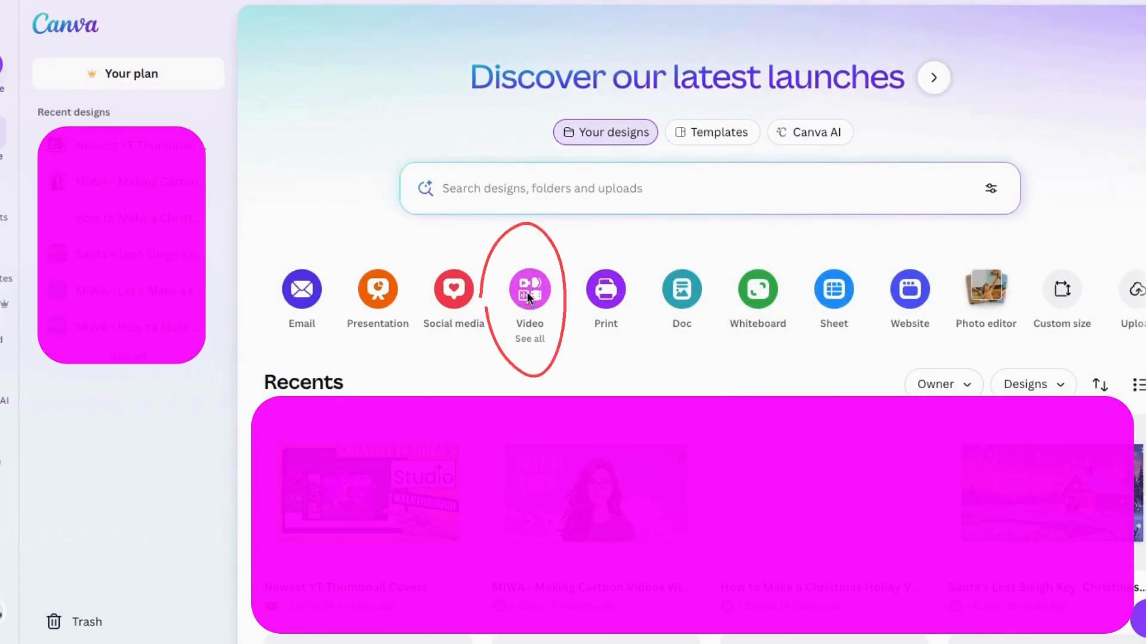
- Browse the video category's formats and templates in the create-a-design dialog
left_click(529, 288)
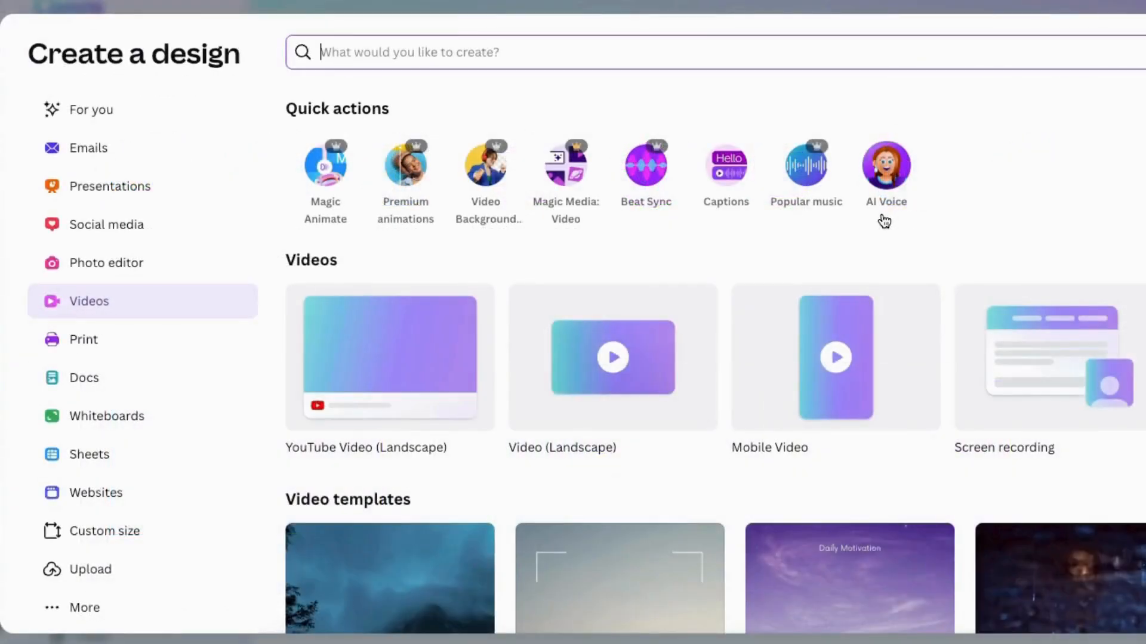
mouse_move(884, 187)
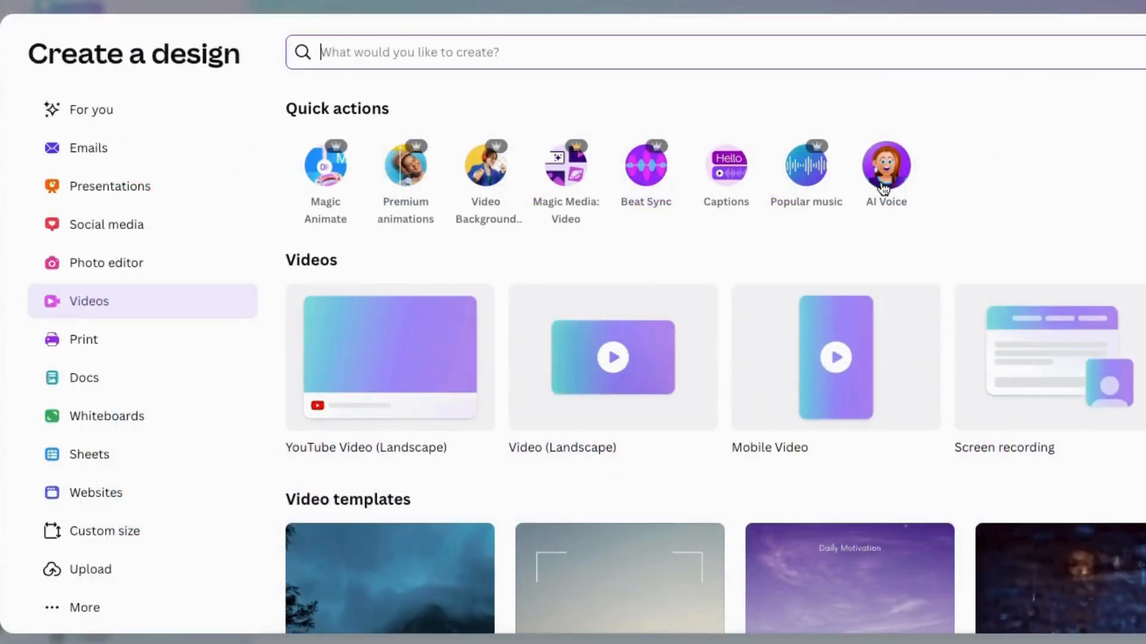
mouse_move(884, 179)
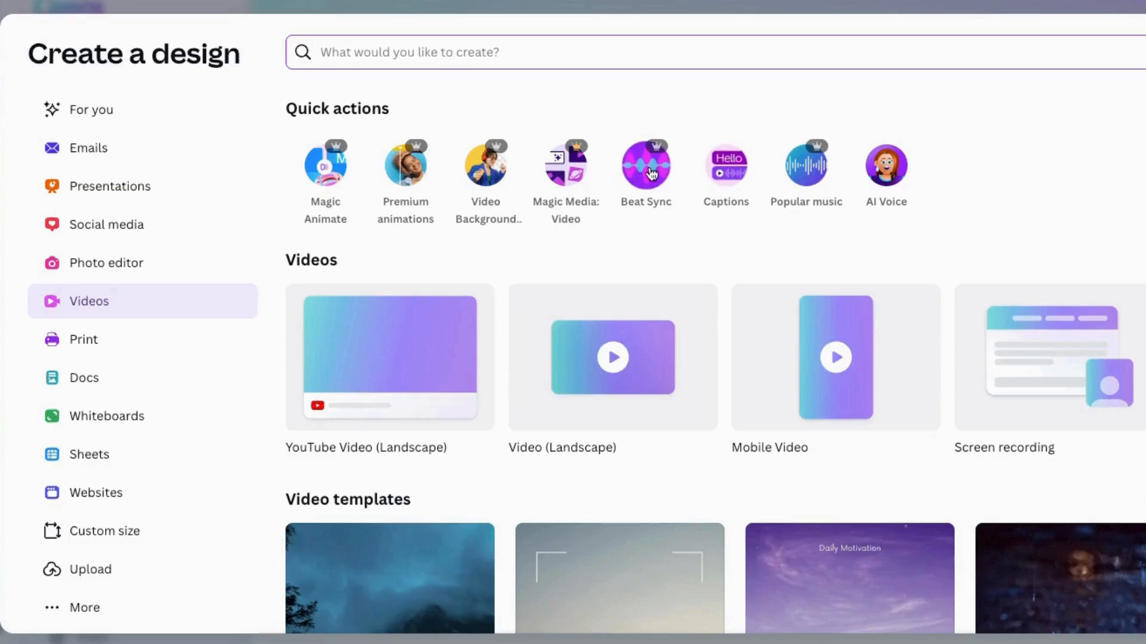
mouse_move(484, 165)
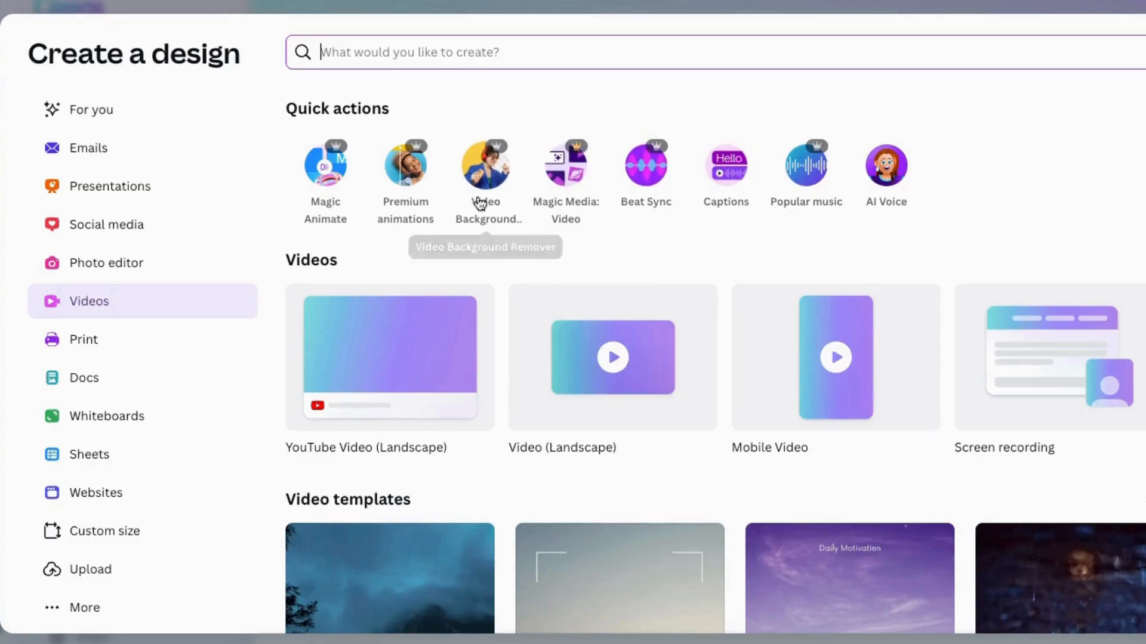
mouse_move(405, 167)
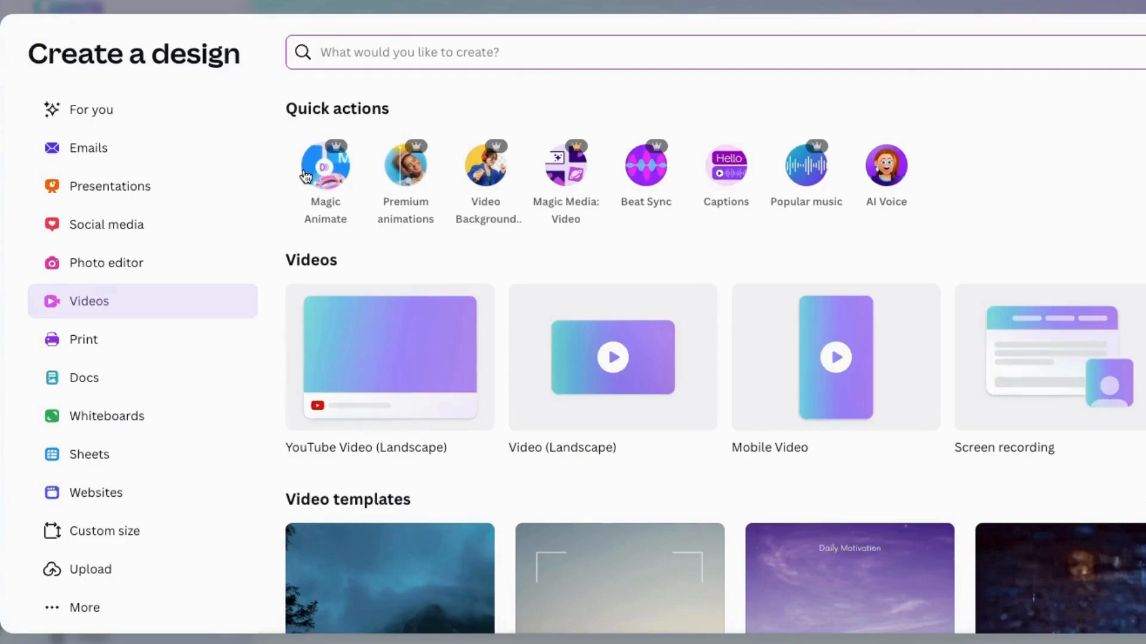
scroll("down", 3)
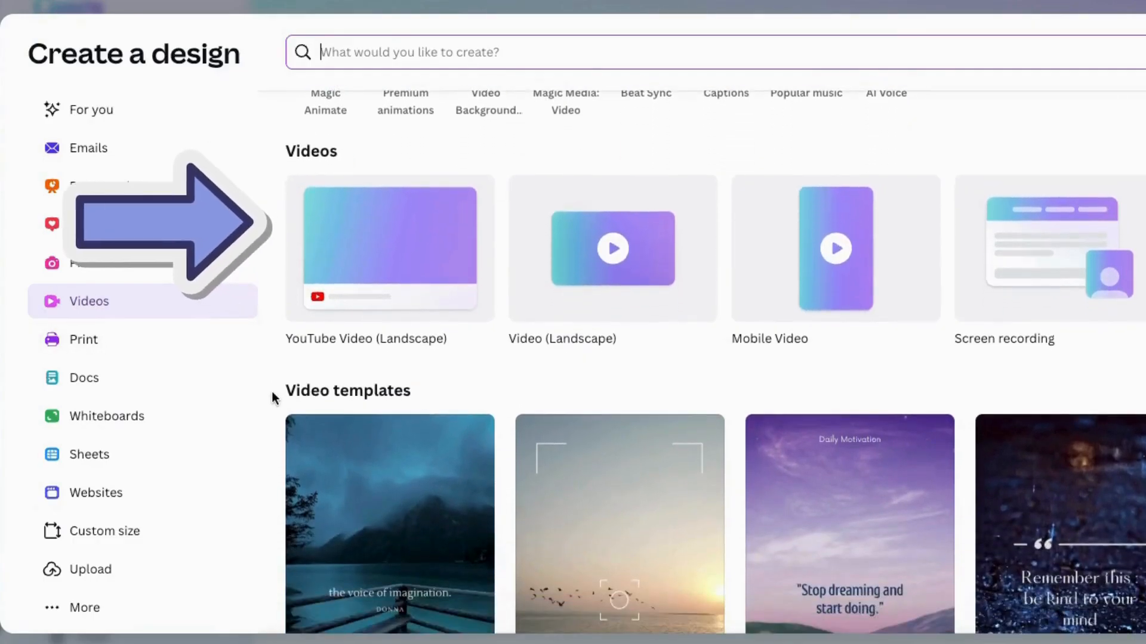
scroll("down", 3)
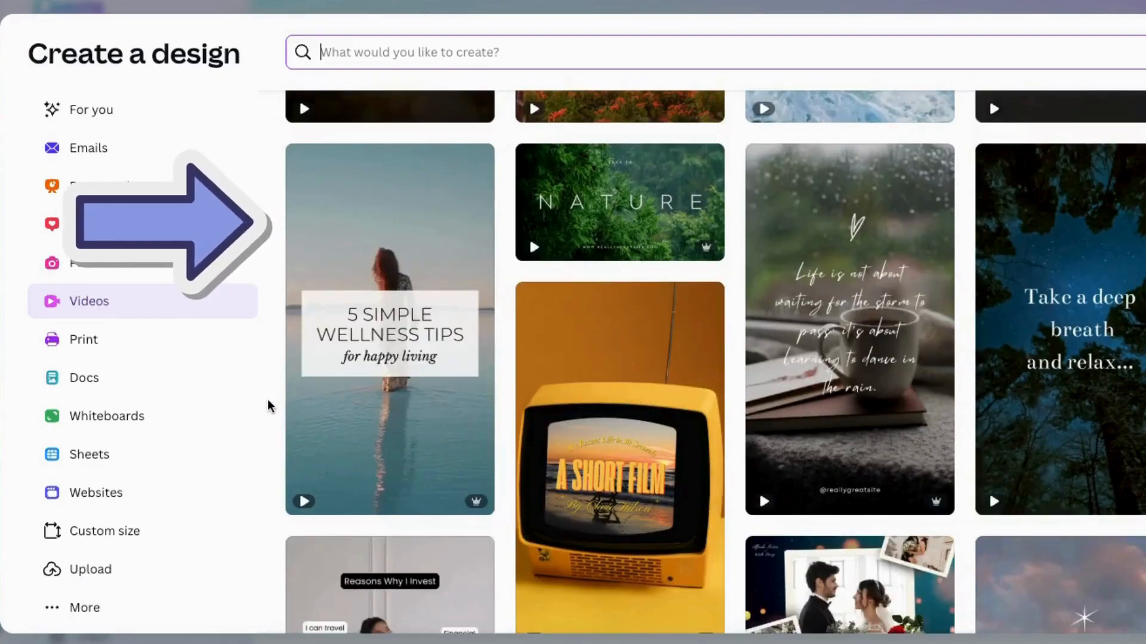
scroll("down", 3)
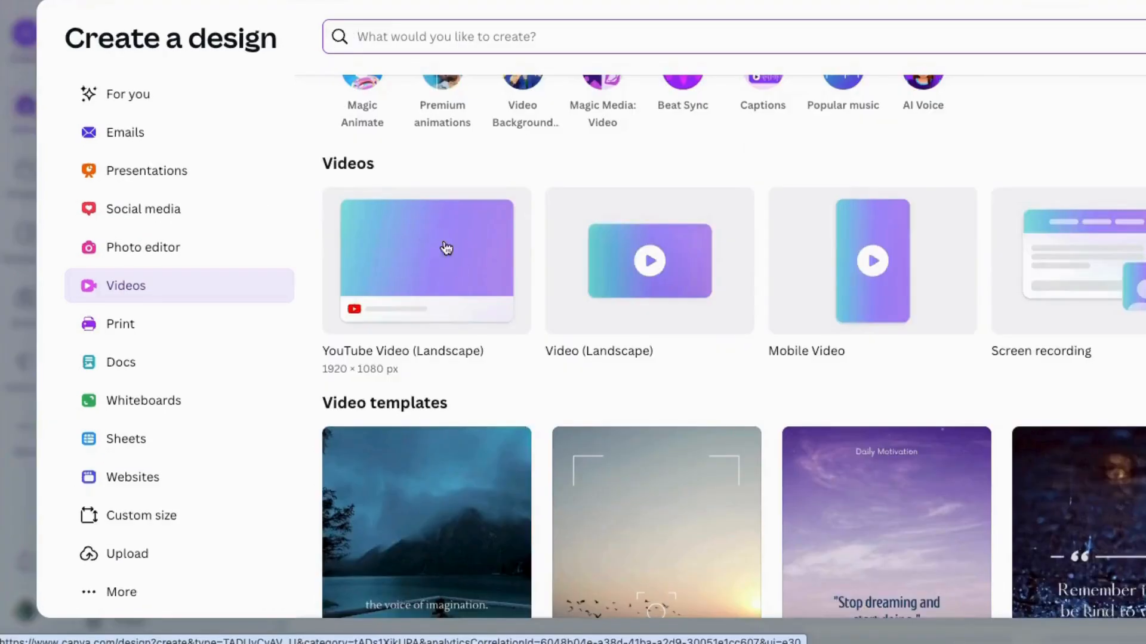
- Start a landscape YouTube Video design and search templates for 'dog and cat'
left_click(426, 260)
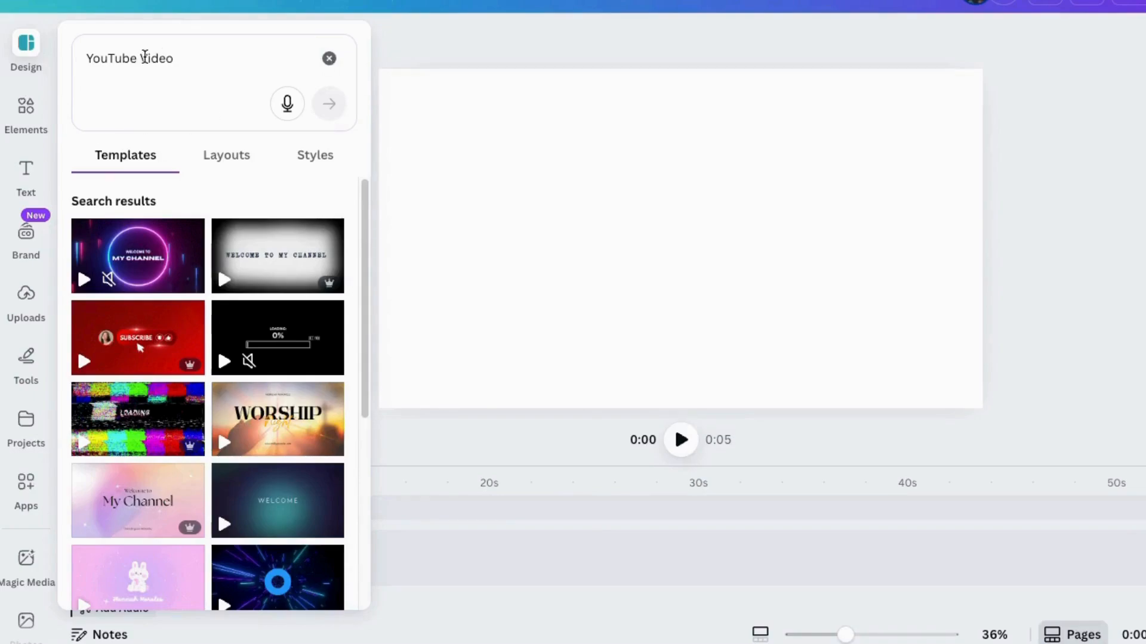
mouse_move(203, 48)
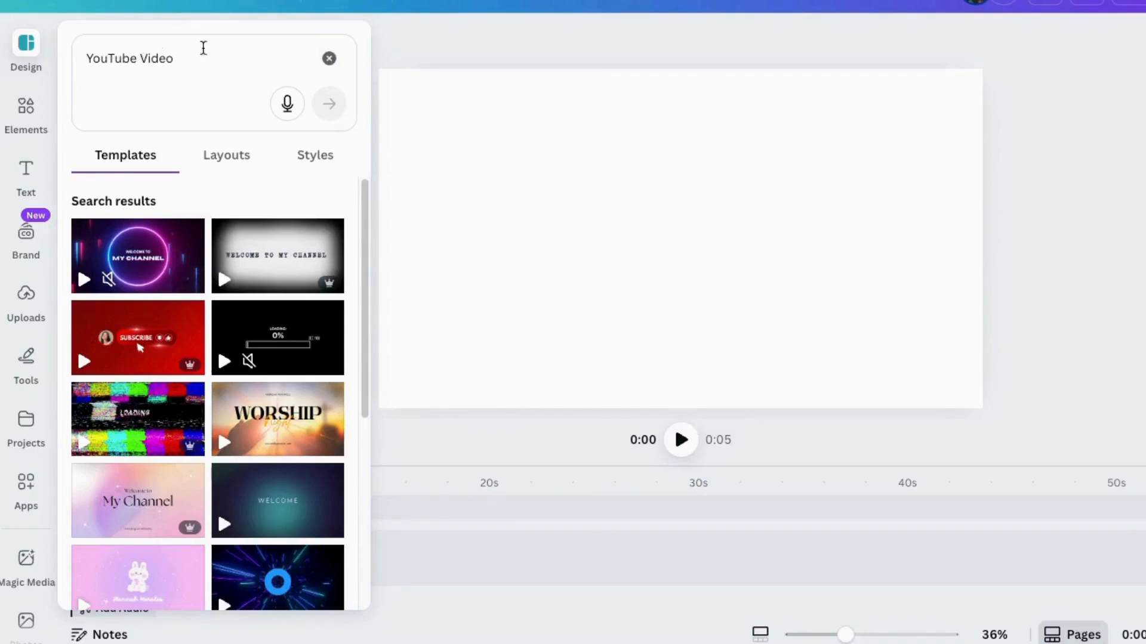
type("dog and")
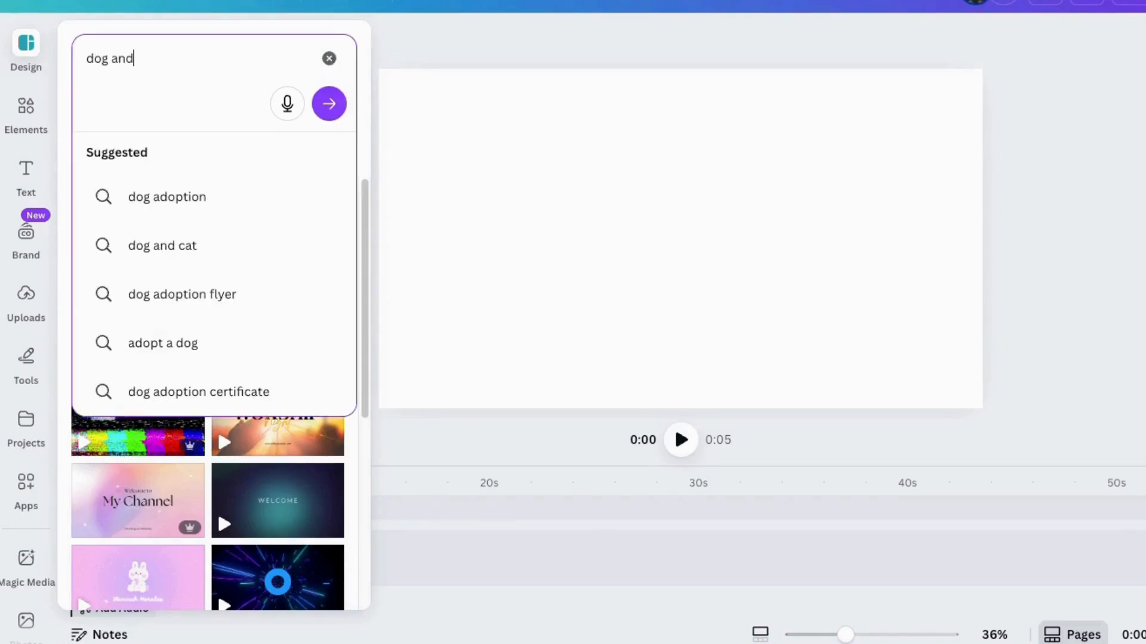
left_click(328, 102)
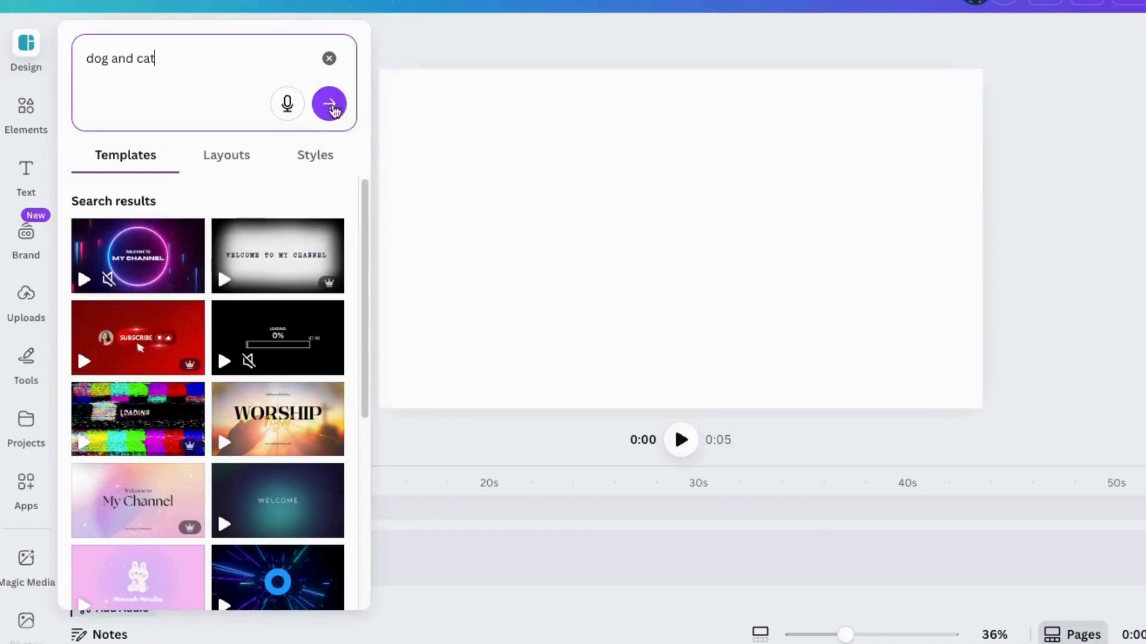
left_click(330, 104)
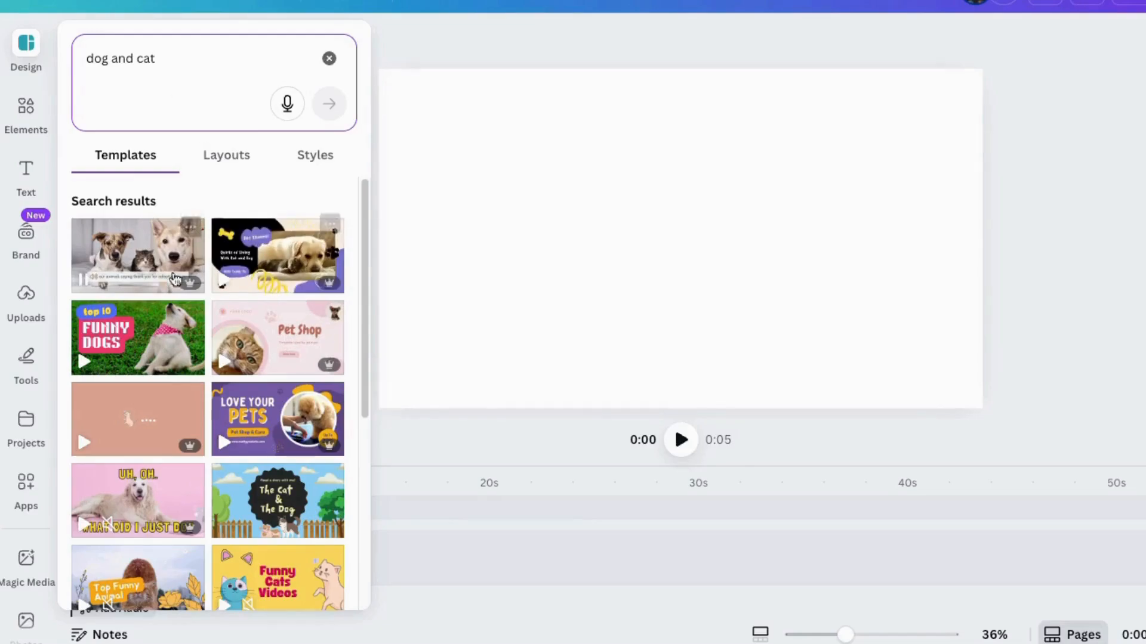
scroll("down", 3)
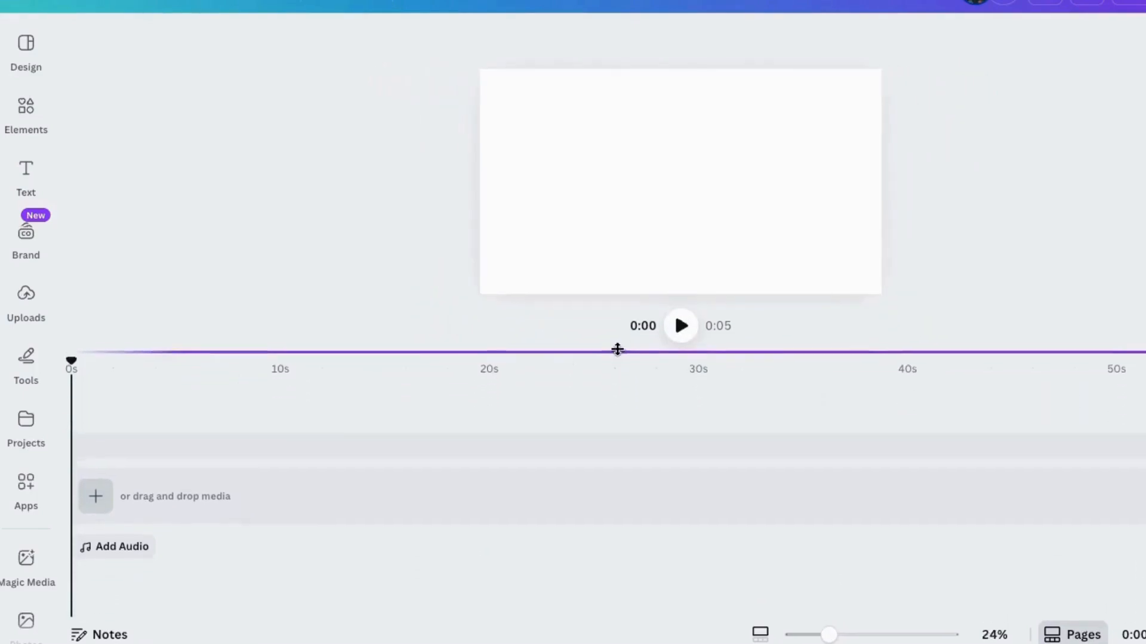
- Shrink the timeline to give the blank video page more room
left_click_drag(829, 634, 846, 635)
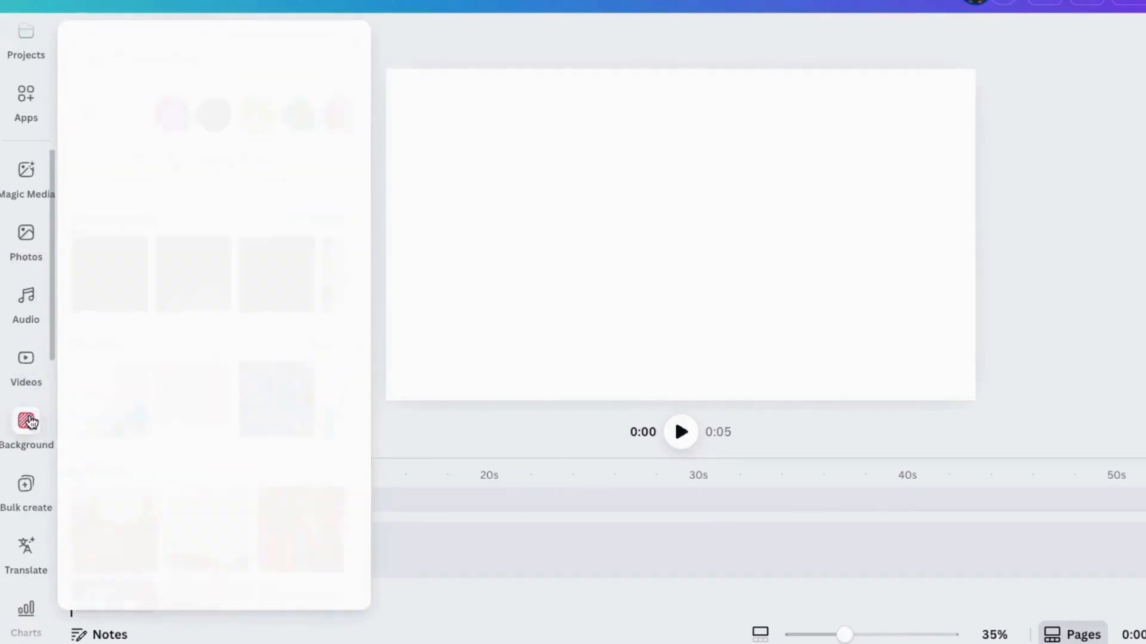
- Search stock videos for 'beach', add the woman-by-the-pier clip and trim it shorter
left_click(25, 365)
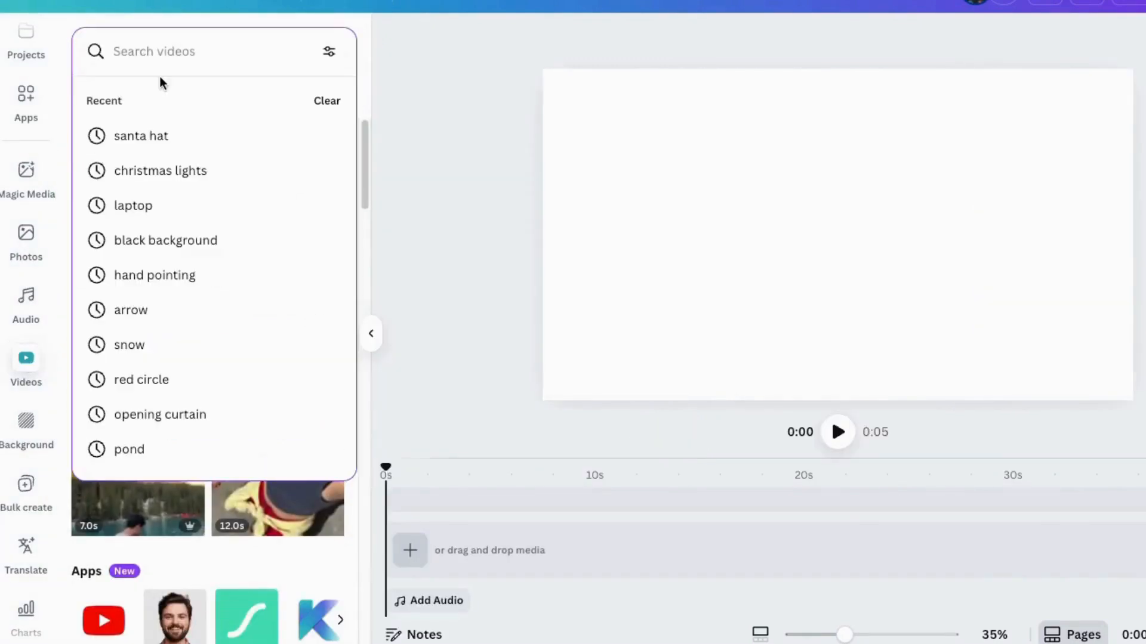
type("beach")
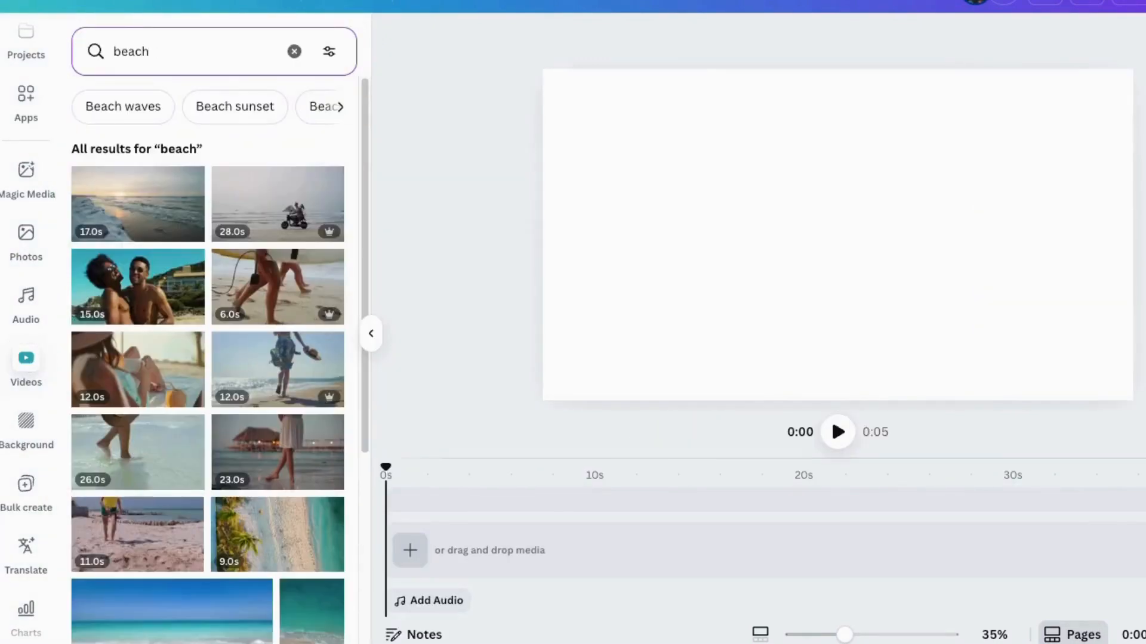
scroll("down", 3)
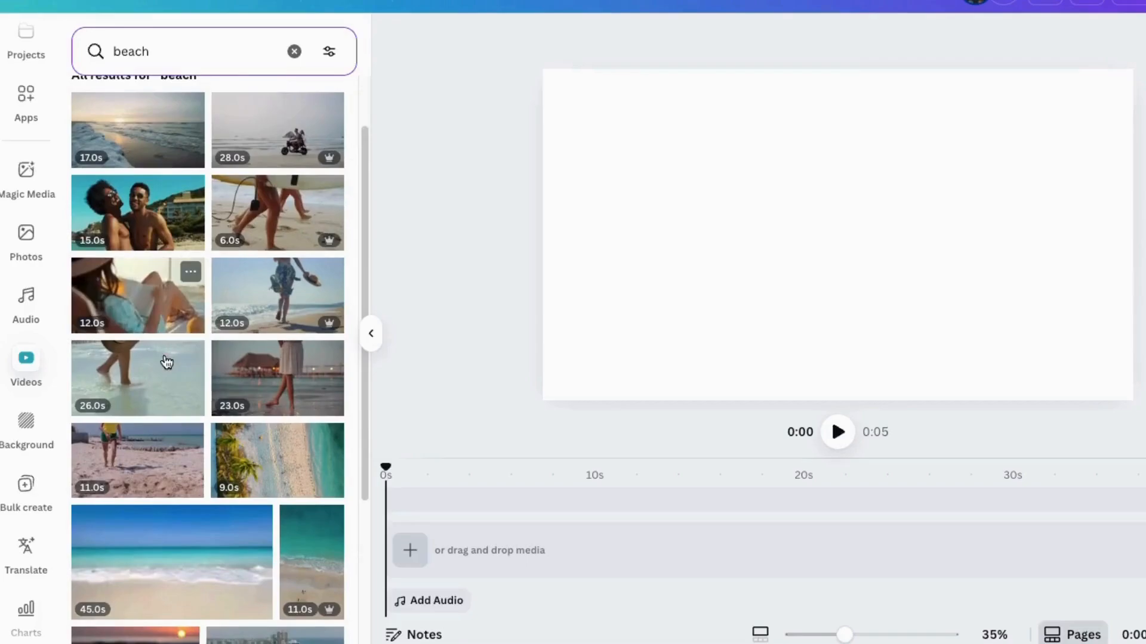
mouse_move(271, 375)
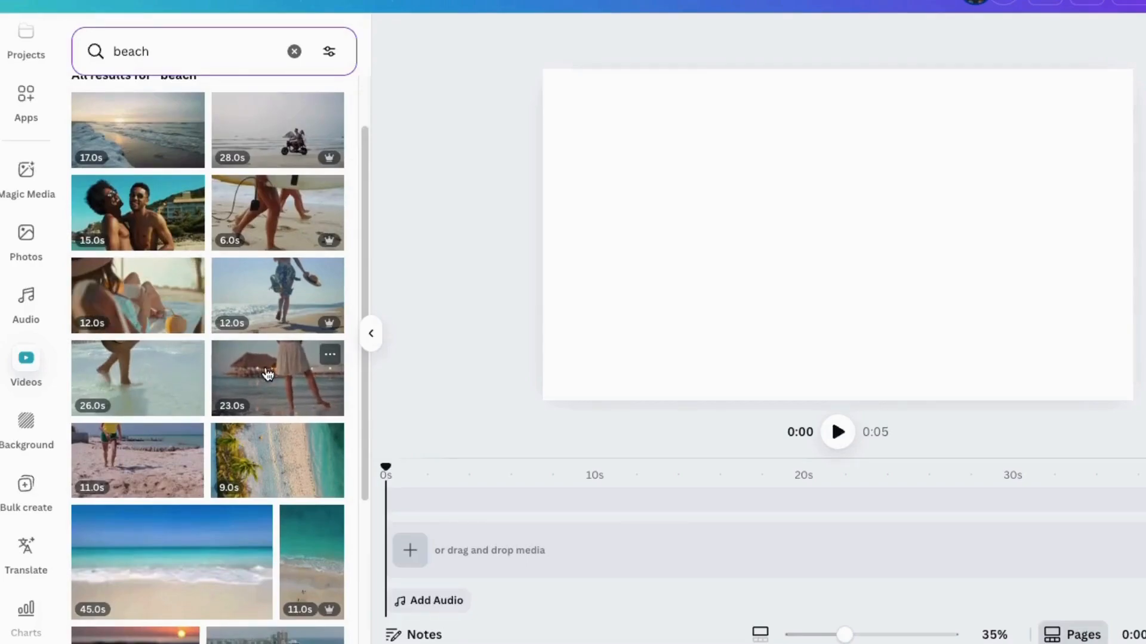
left_click(277, 378)
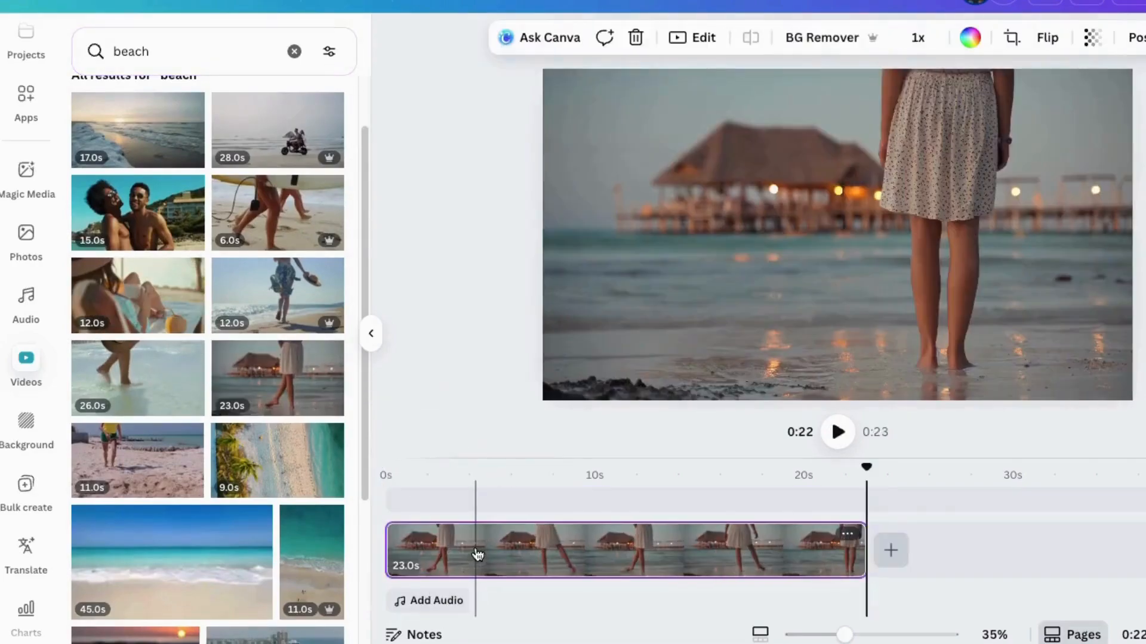
left_click_drag(862, 550, 434, 550)
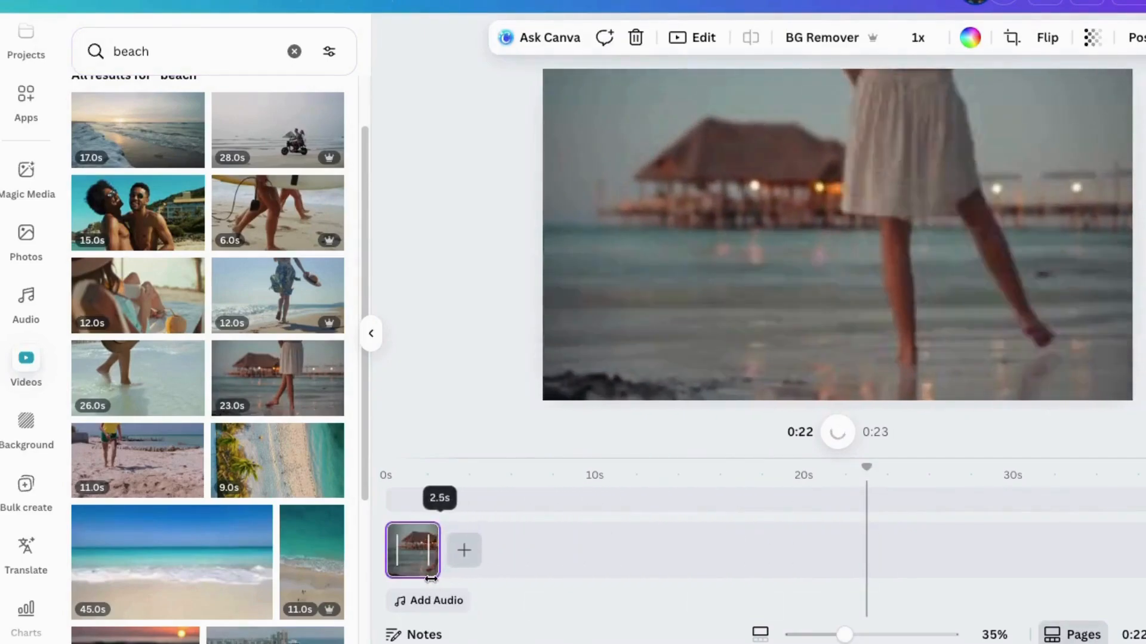
left_click_drag(433, 550, 650, 550)
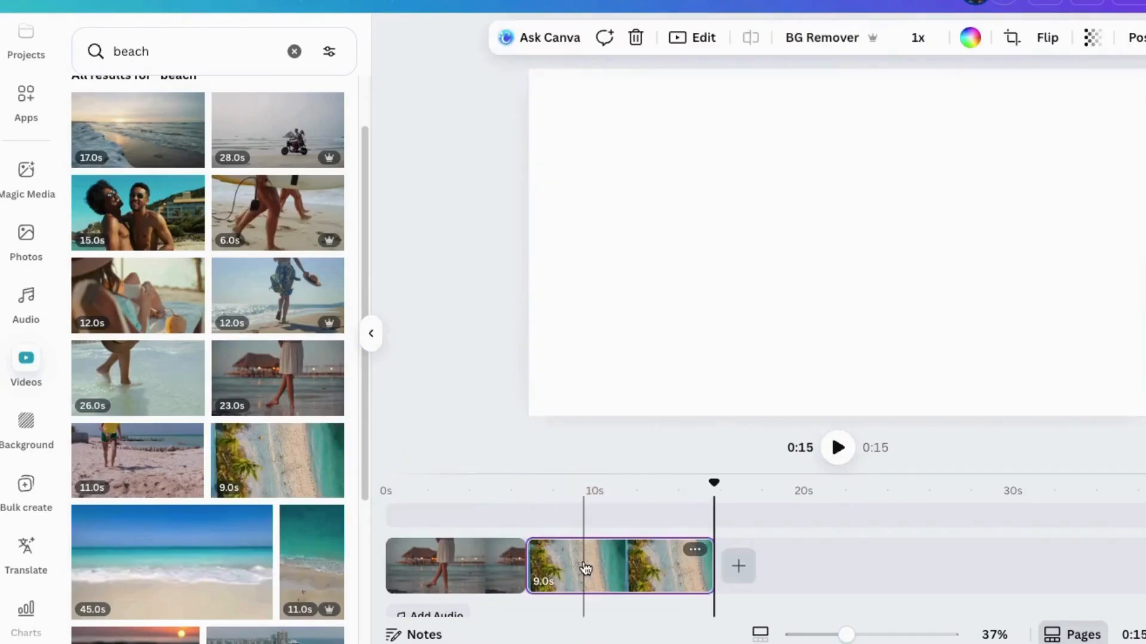
scroll("down", 3)
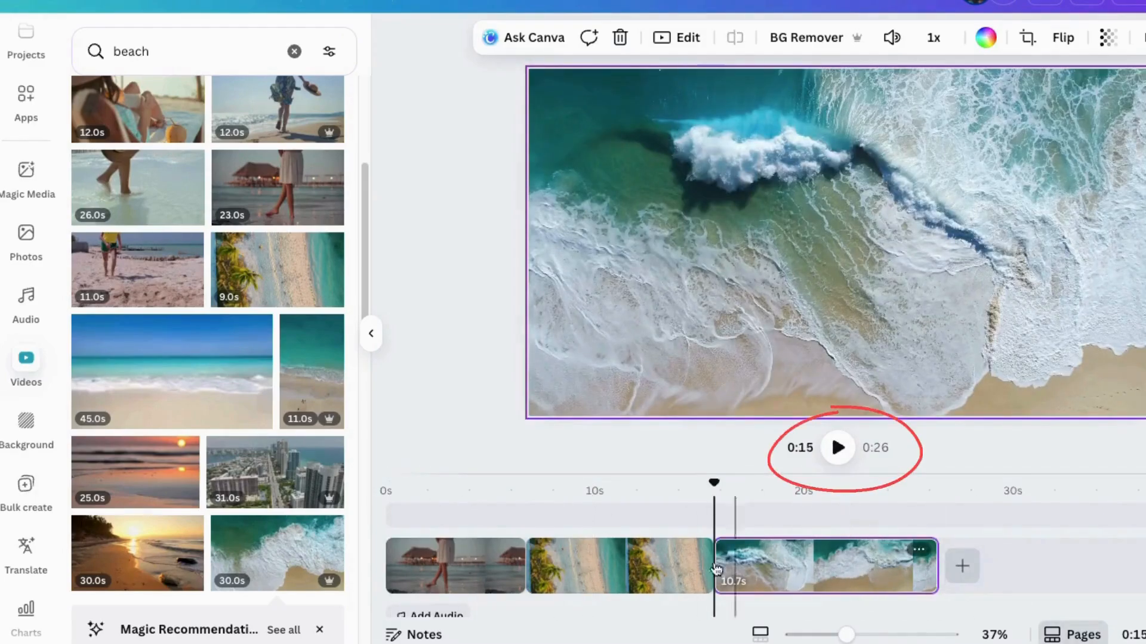
- Bring up the add-media menu between the first and second beach clips
left_click(838, 448)
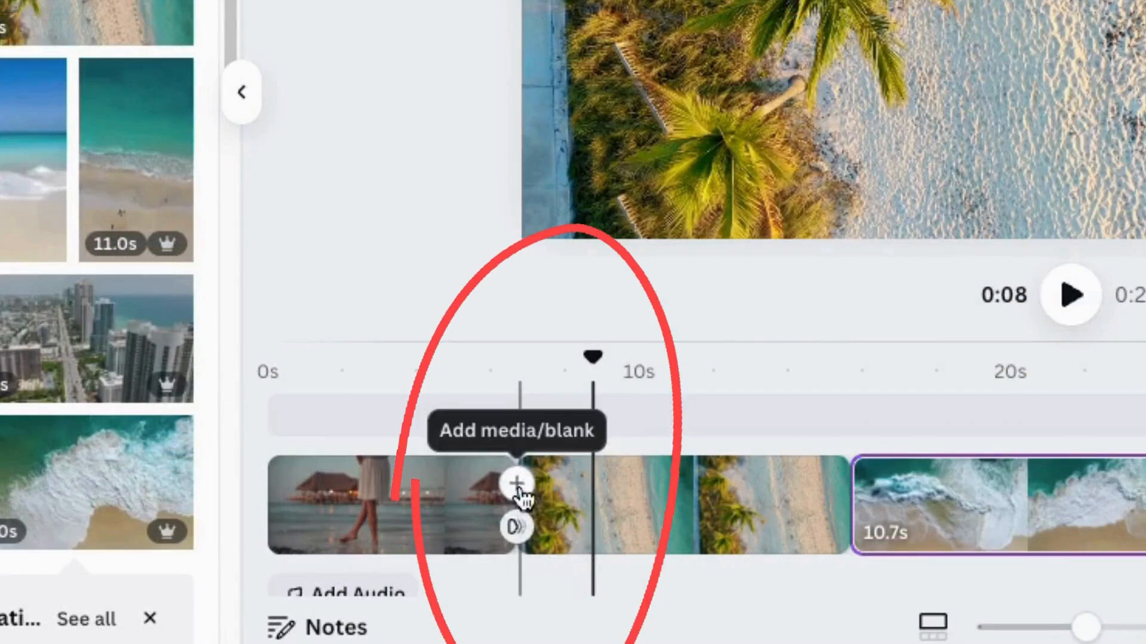
left_click(515, 481)
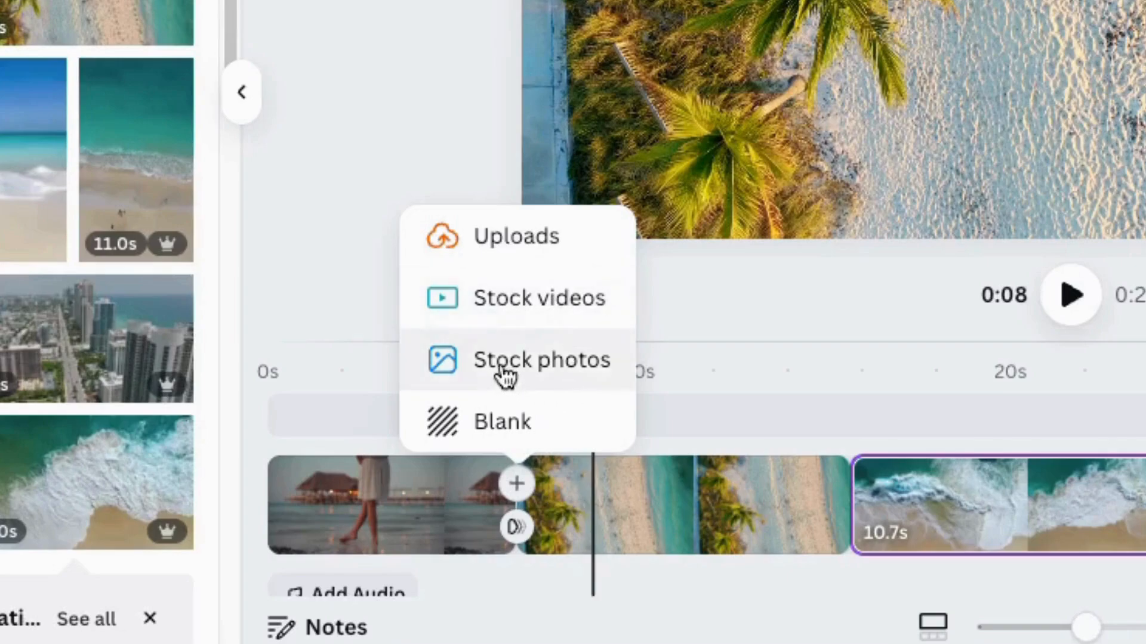
mouse_move(530, 427)
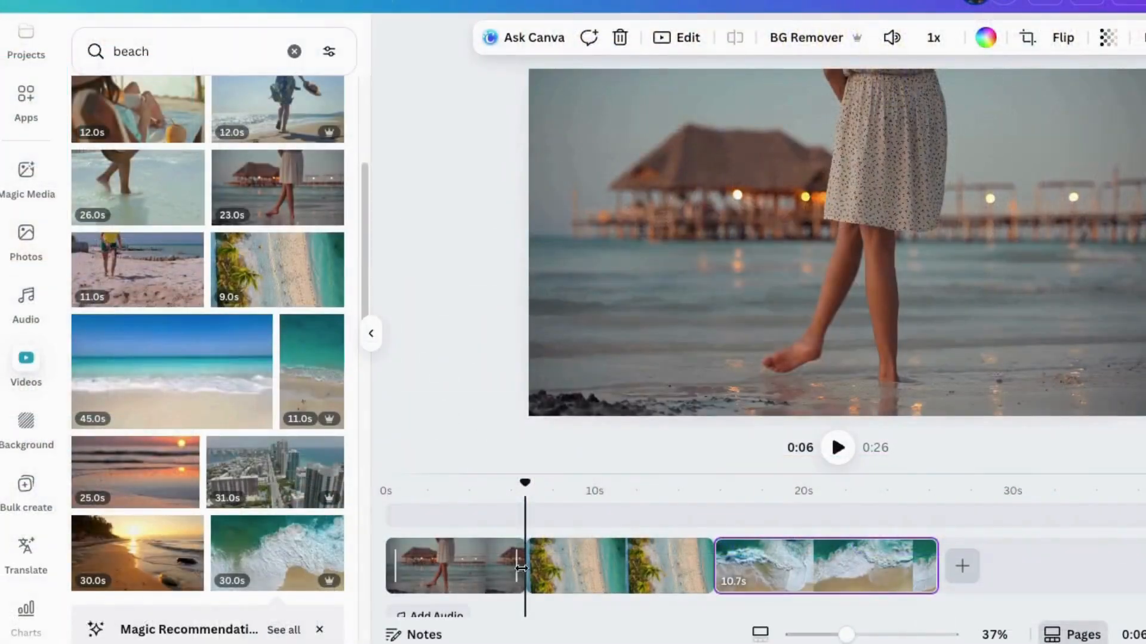
- Apply Dissolve transitions at both clip boundaries, pier-to-palms and palms-to-waves
left_click(515, 566)
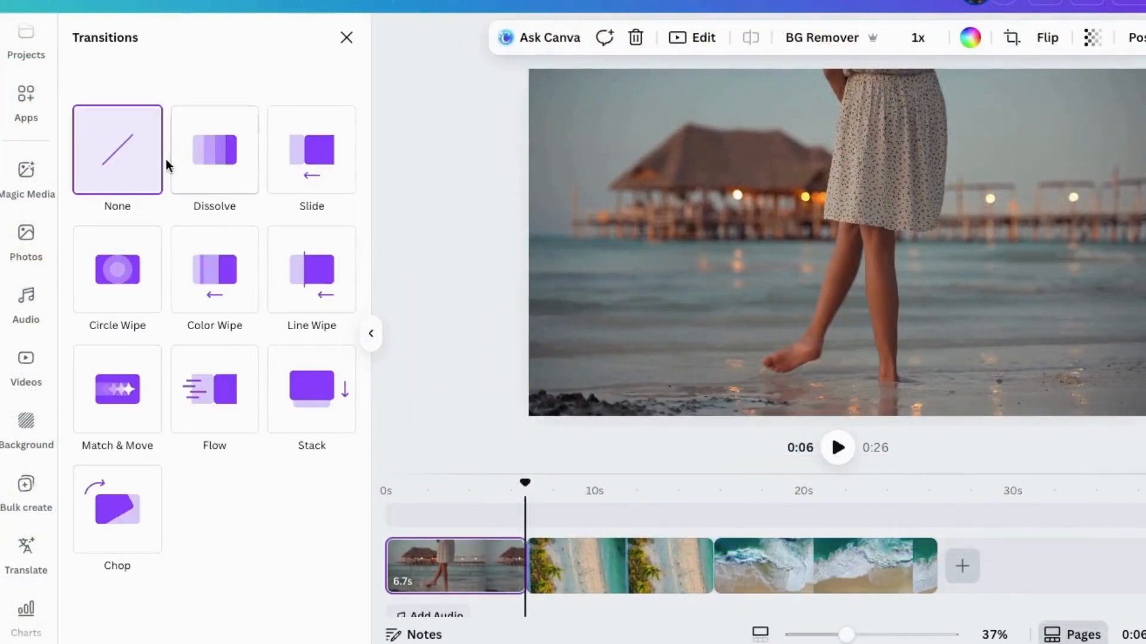
left_click(214, 150)
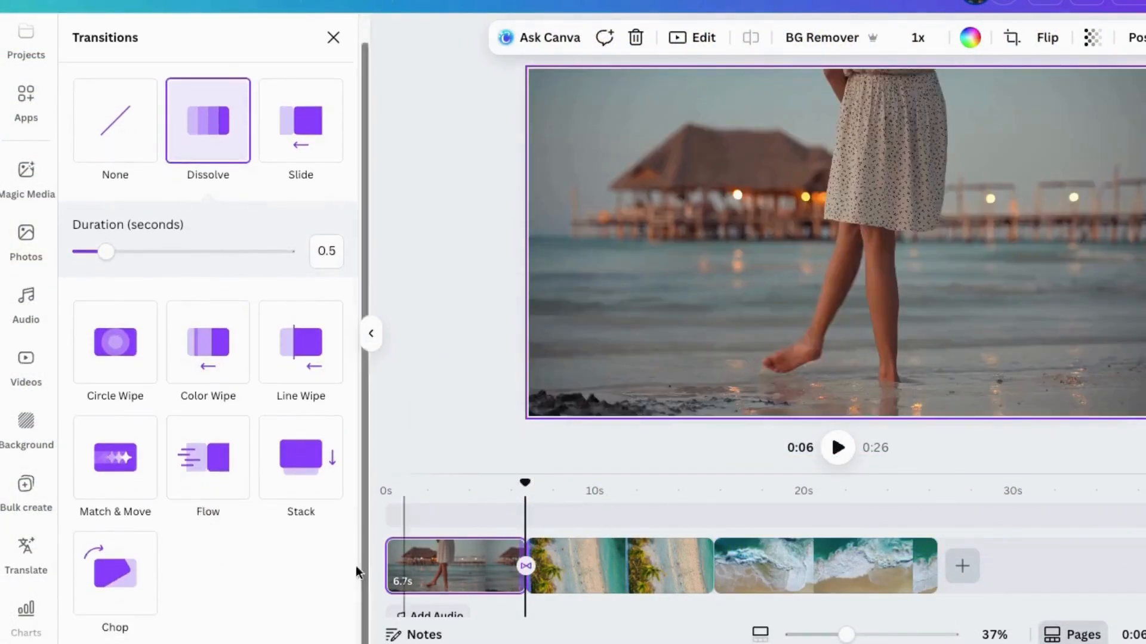
left_click_drag(106, 252, 120, 252)
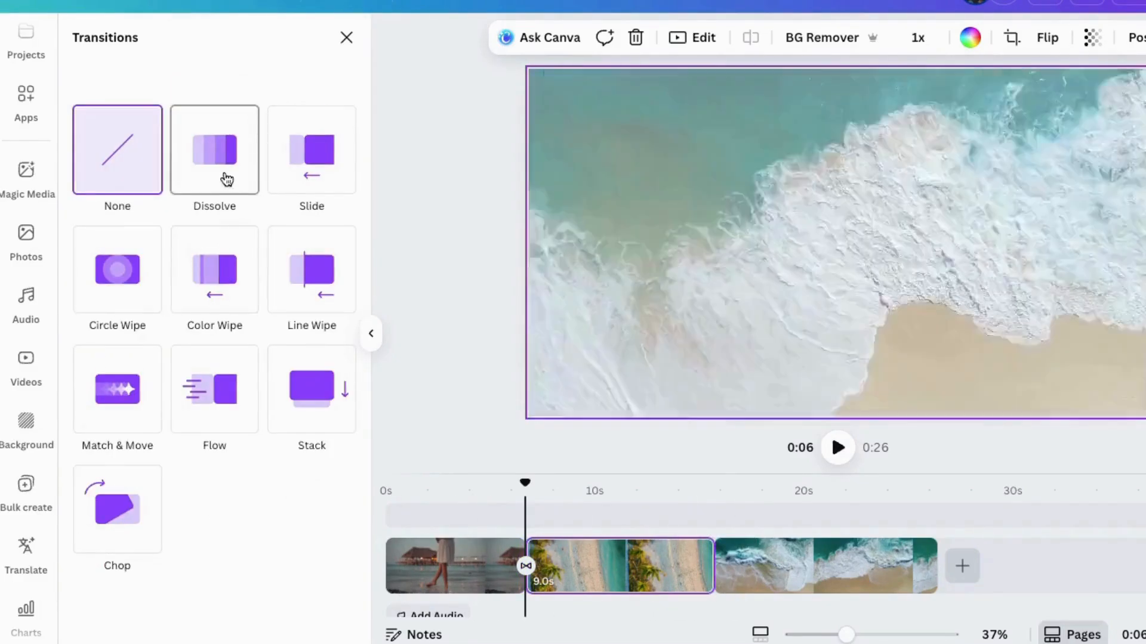
left_click(214, 151)
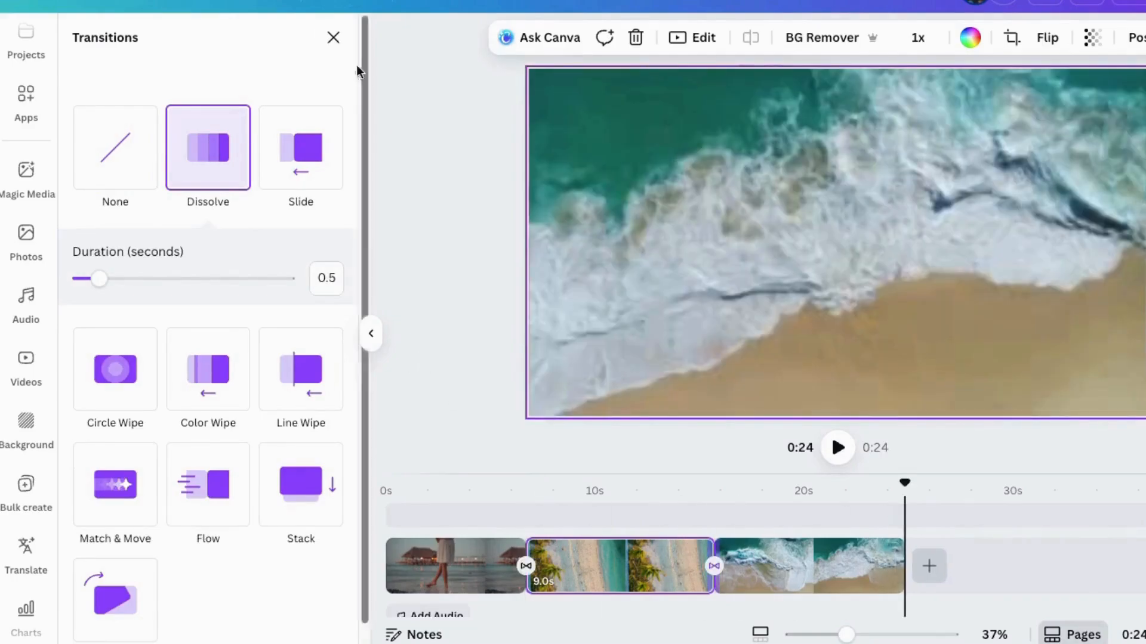
left_click(25, 365)
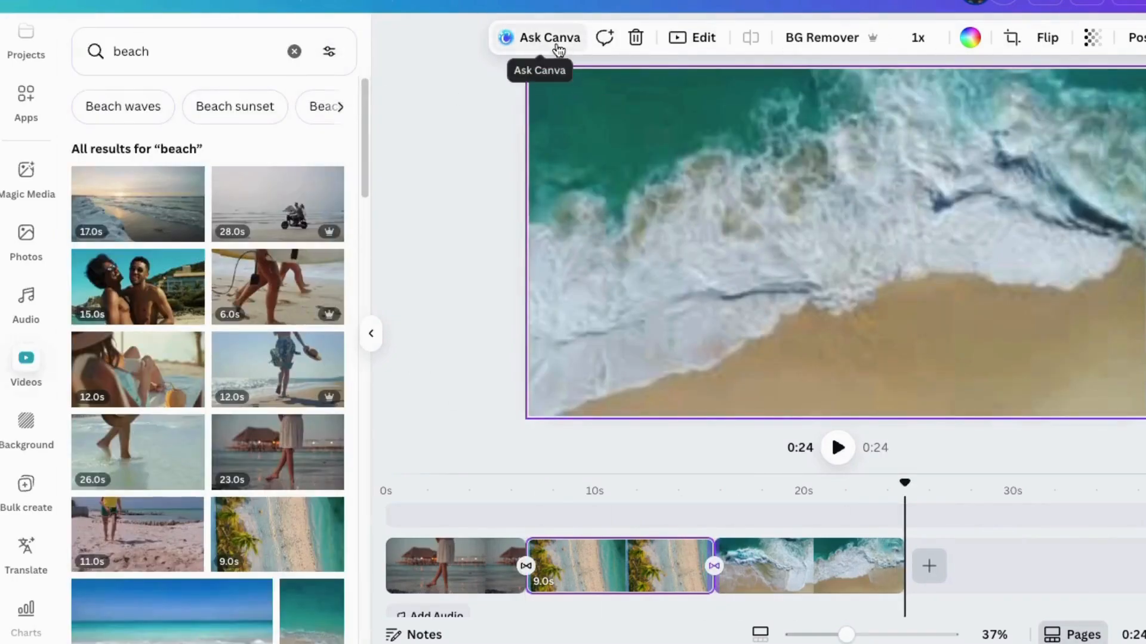
- Ask Canva's AI assistant for design advice on the waves footage and dismiss its reply
left_click(540, 37)
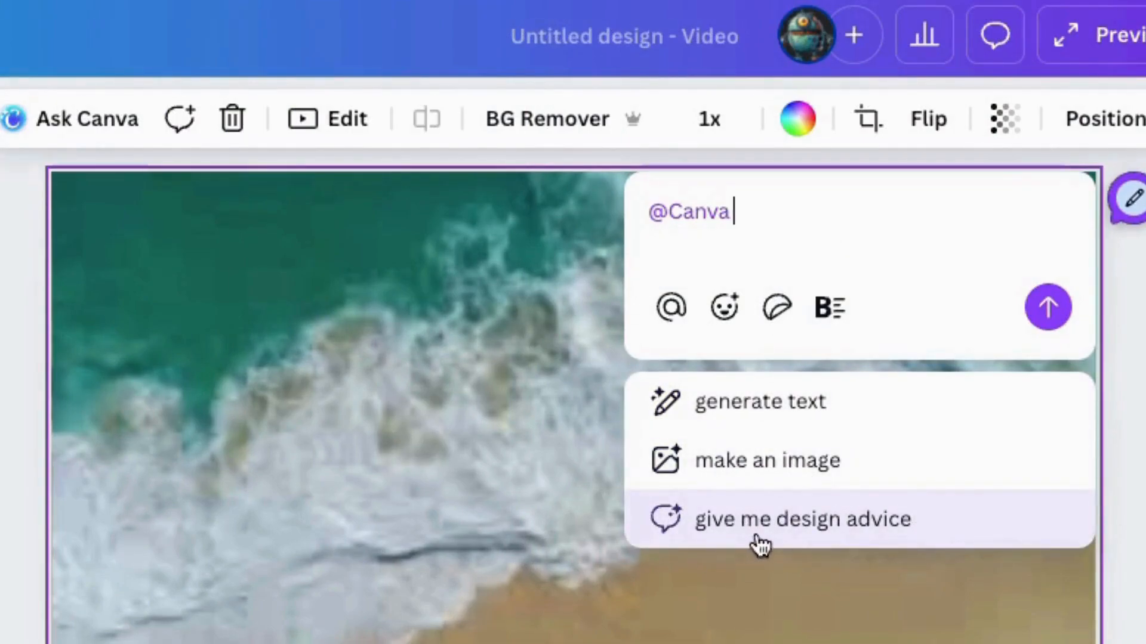
left_click(802, 519)
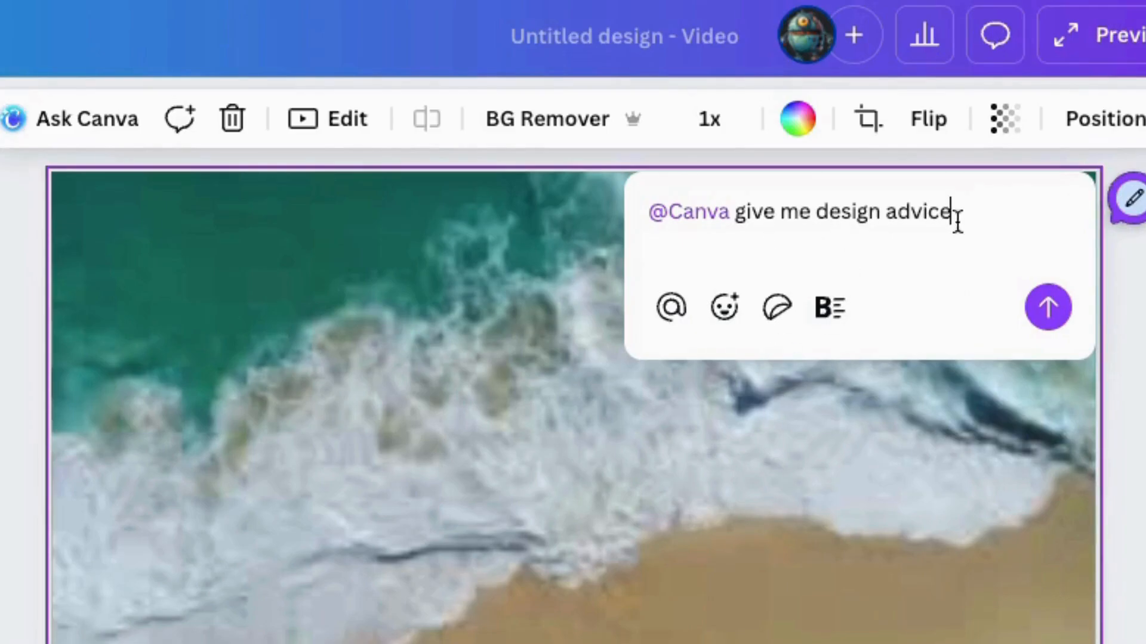
left_click(1047, 307)
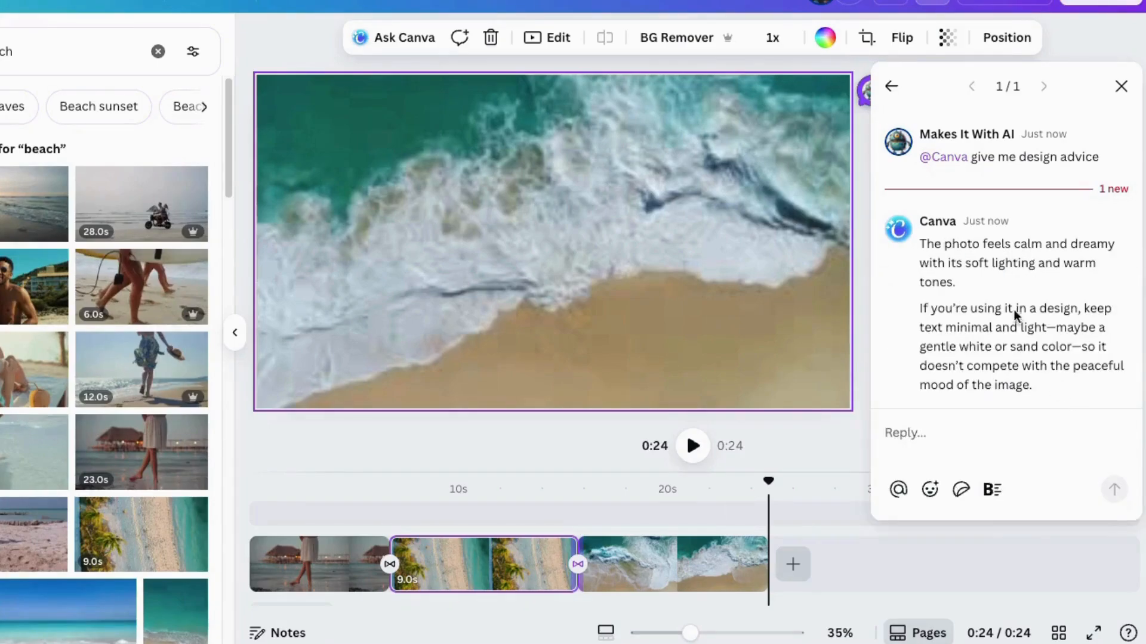
mouse_move(962, 369)
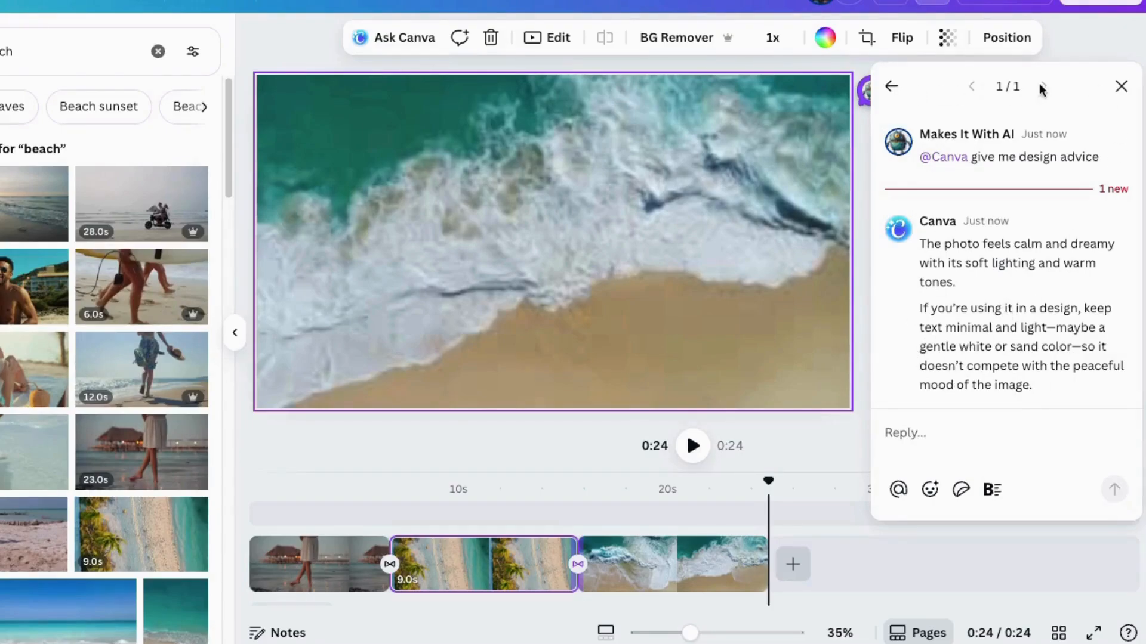
left_click(1121, 86)
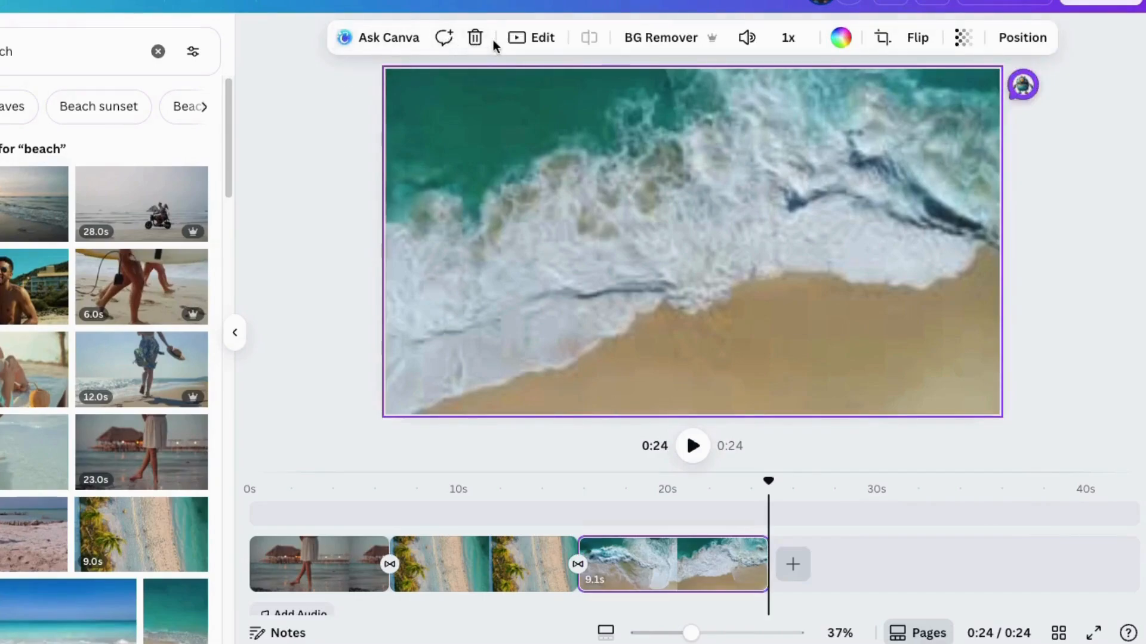
mouse_move(1023, 86)
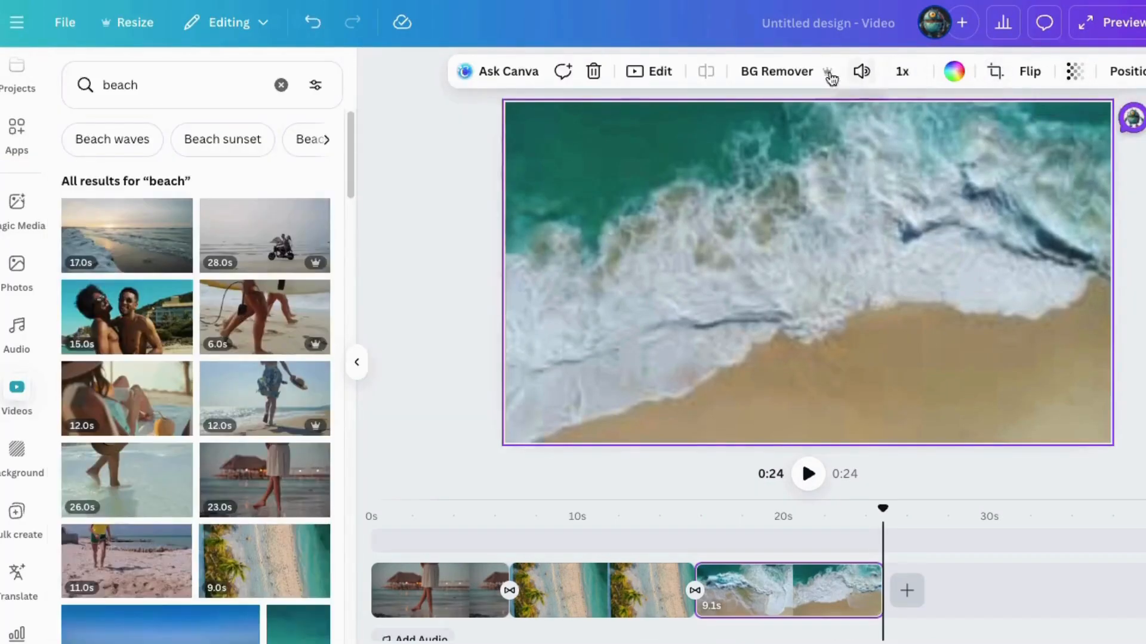
mouse_move(484, 527)
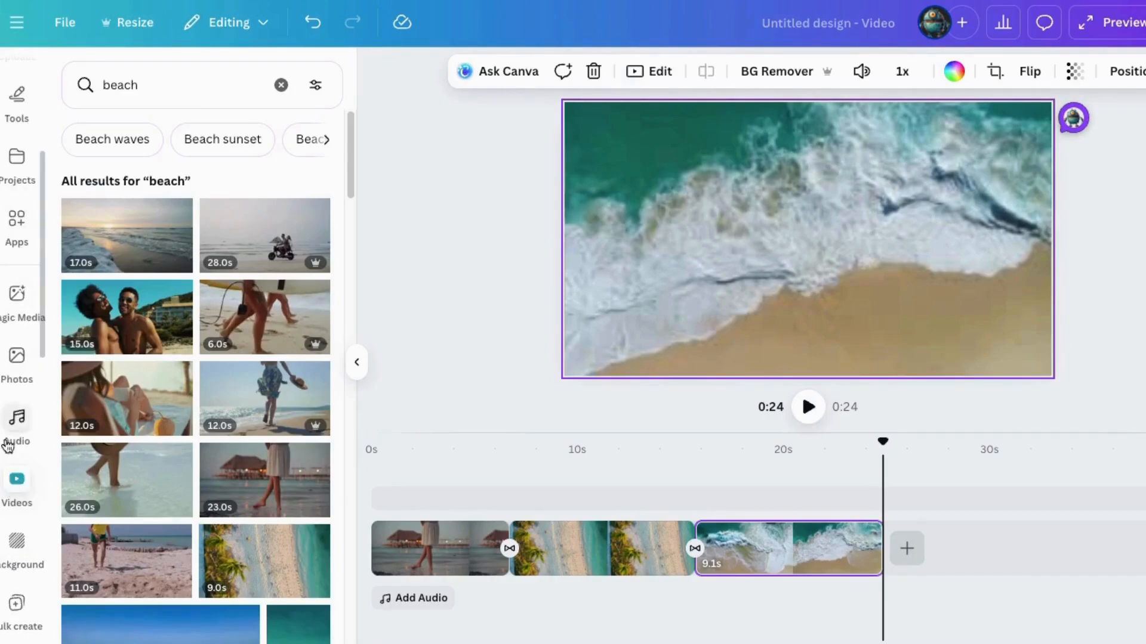
- Record a short voiceover from the Audio panel, allowing microphone access
left_click(16, 423)
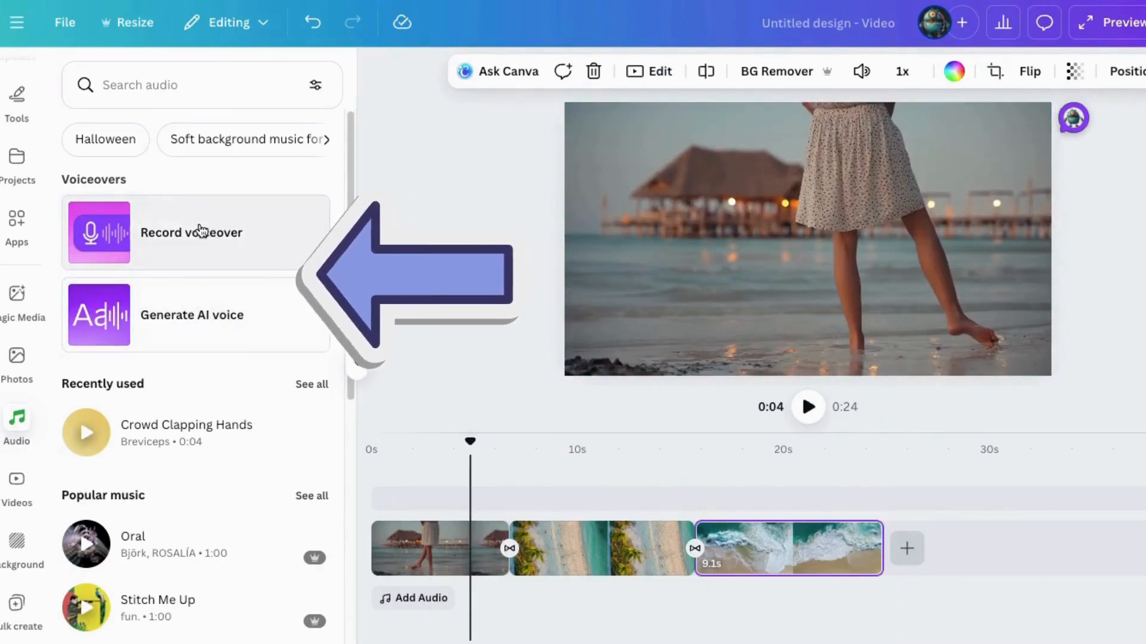
left_click(190, 233)
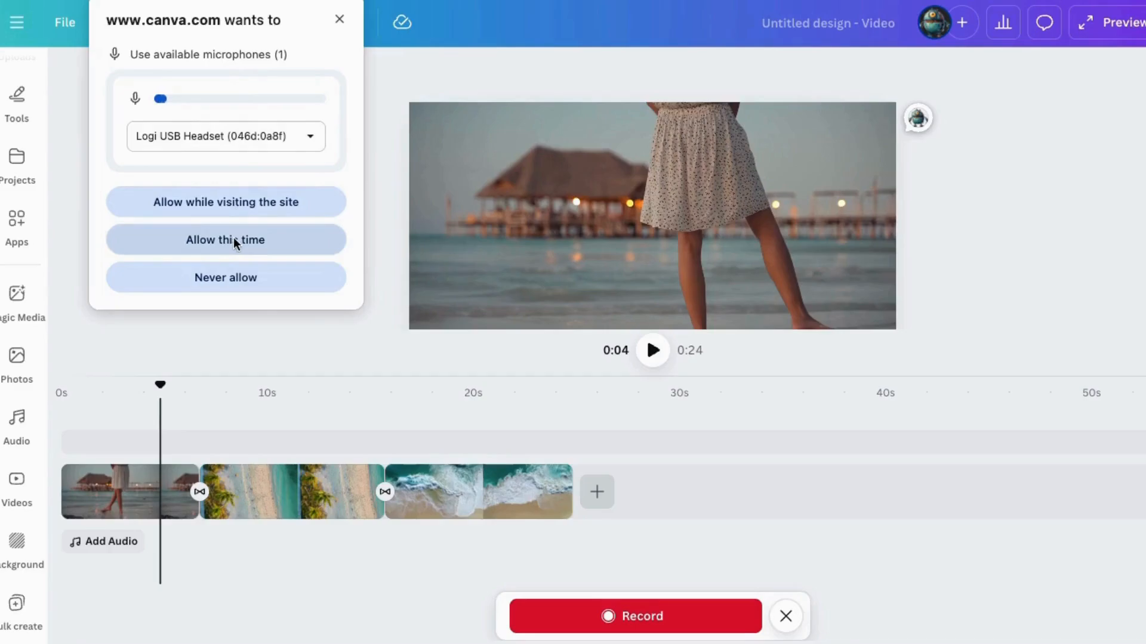
left_click(225, 239)
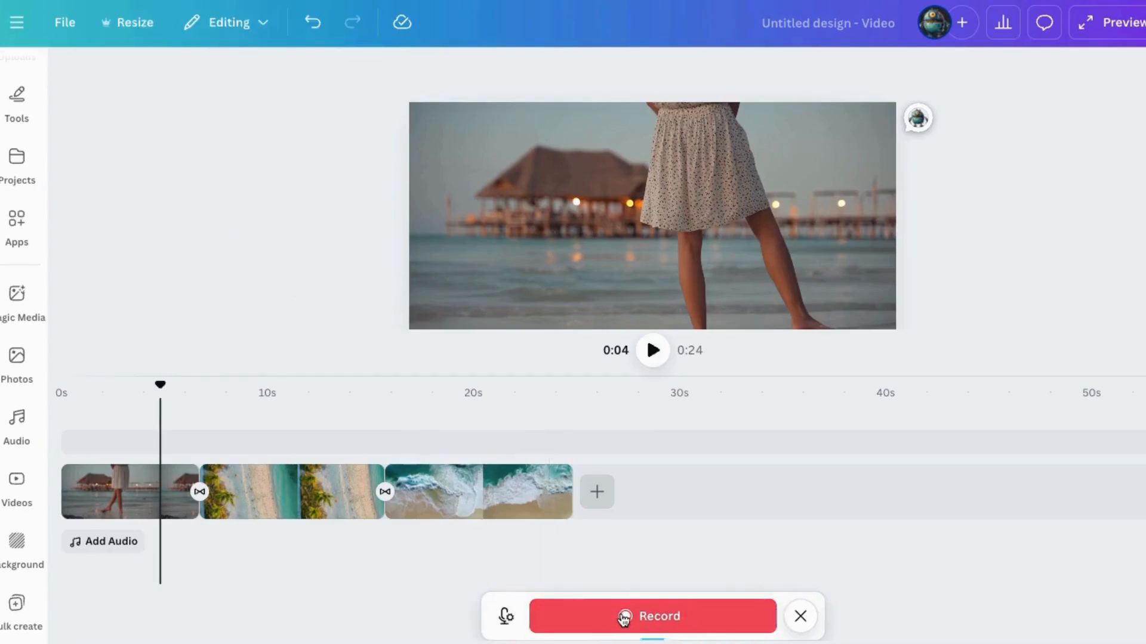
left_click(651, 616)
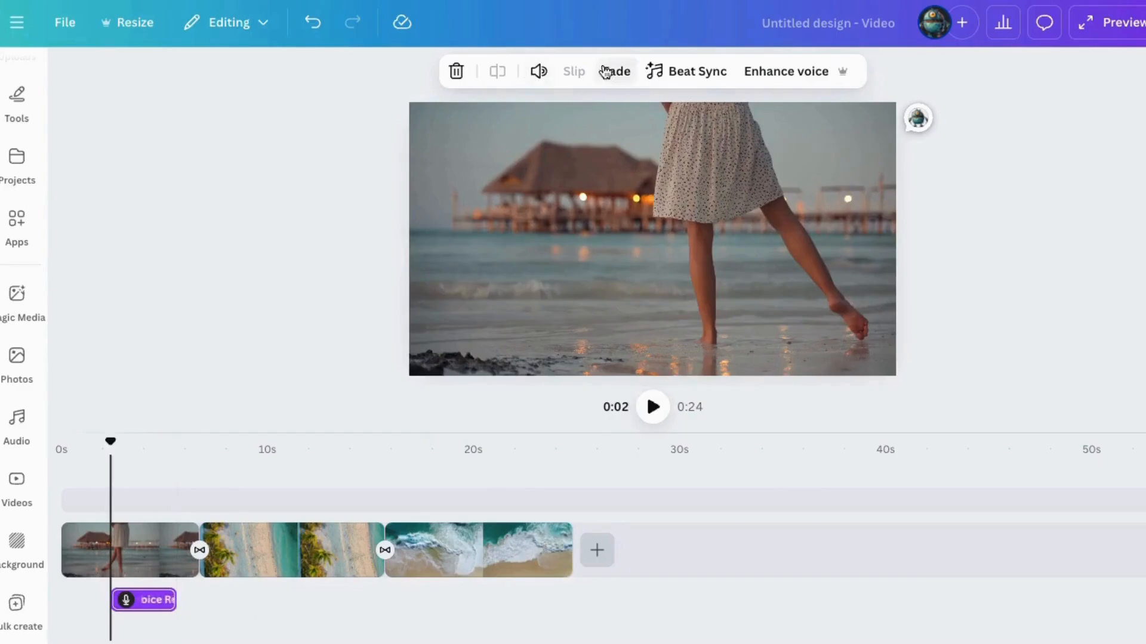
- Check the voiceover's volume and play it back on the timeline
left_click(538, 70)
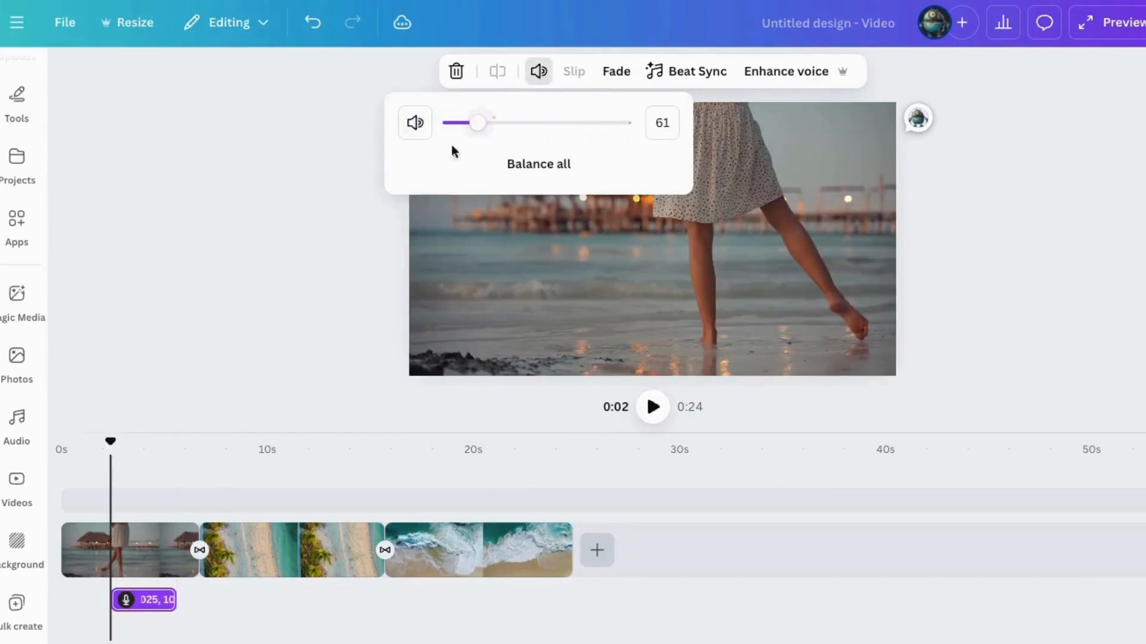
left_click(652, 407)
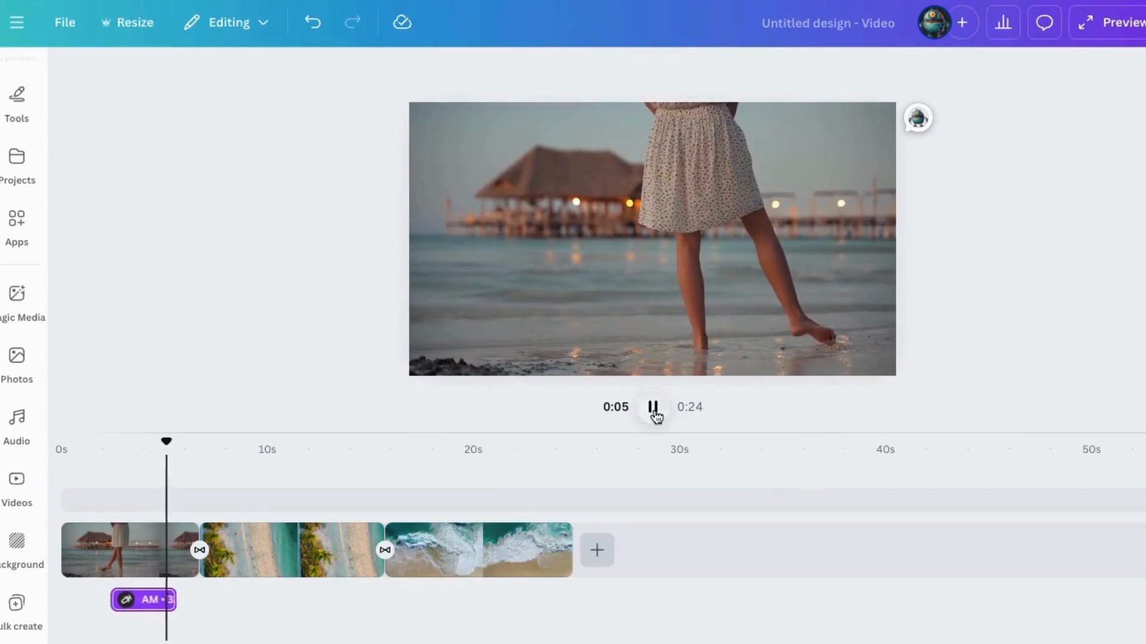
left_click(142, 552)
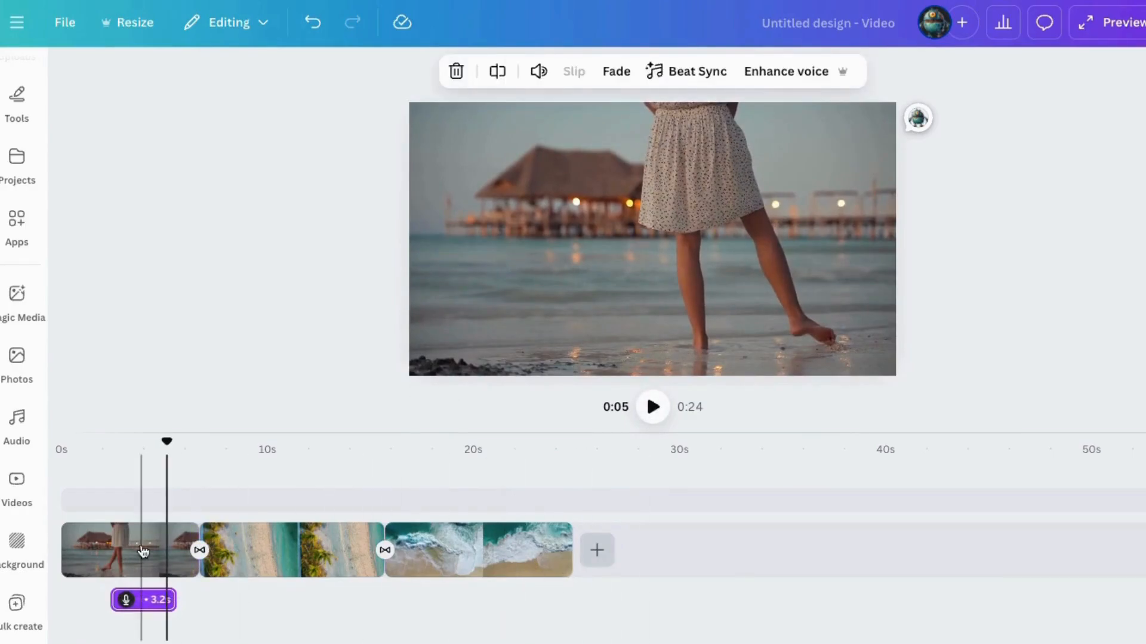
left_click(15, 423)
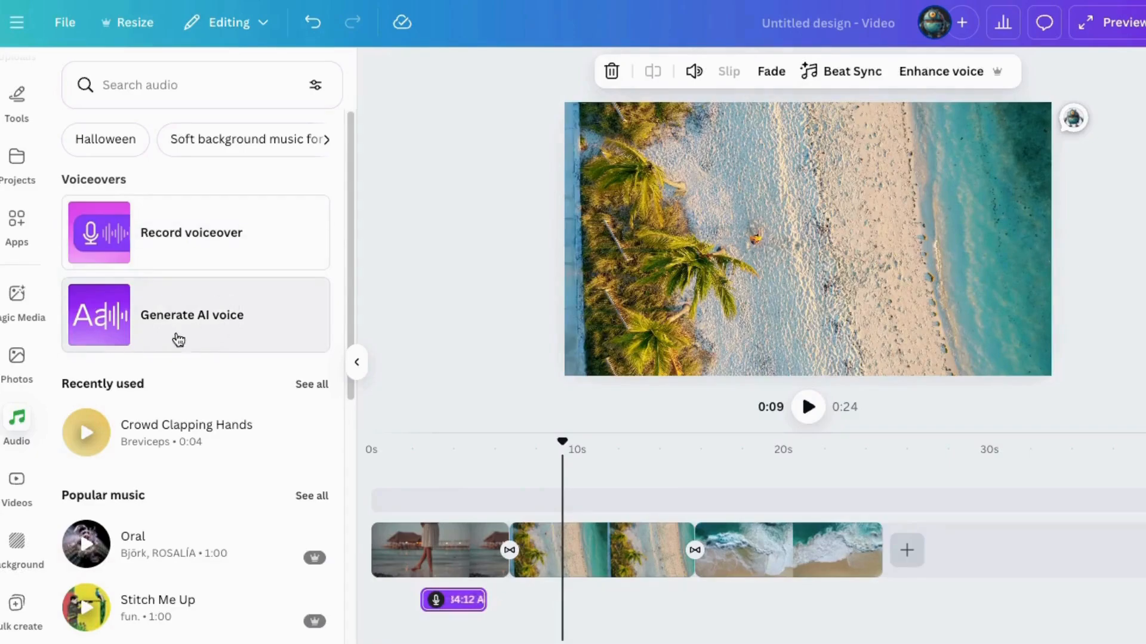
- Generate an AI voice clip saying 'the beach is my favorite place to go.' with Lisa and adjust its volume
left_click(191, 315)
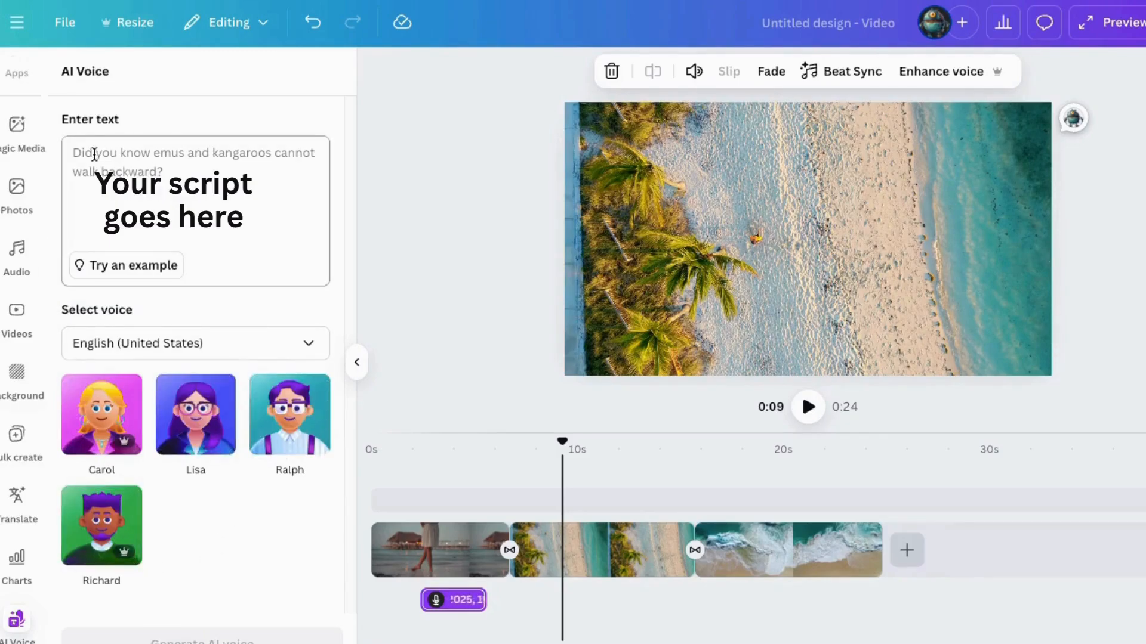
type("the beach is my favorite place to go.")
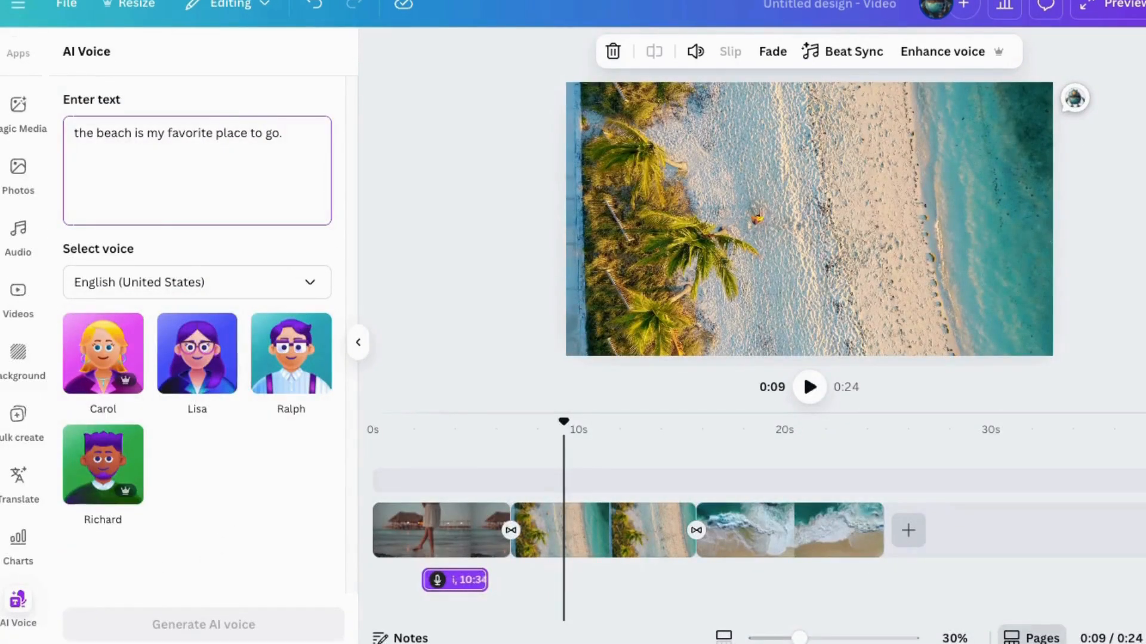
left_click(195, 282)
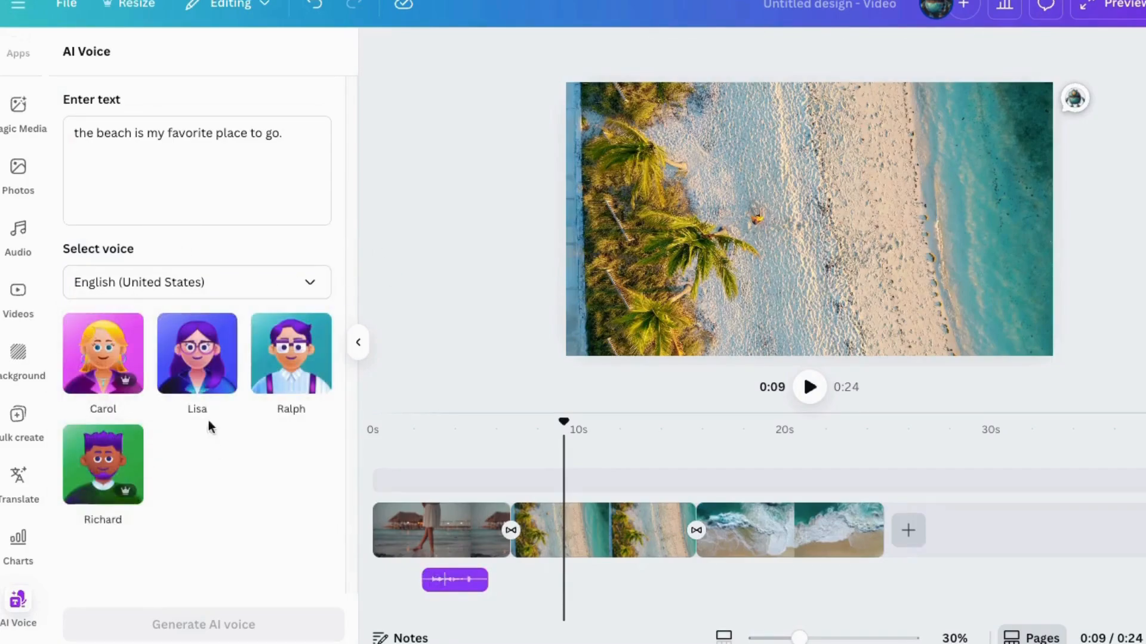
left_click(197, 354)
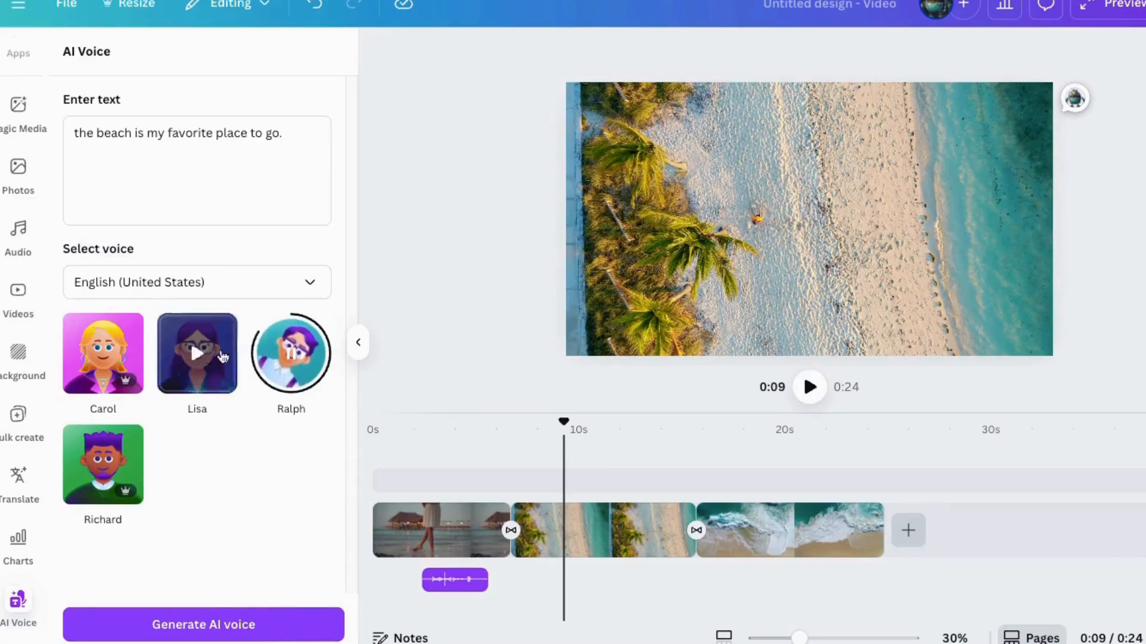
left_click(203, 624)
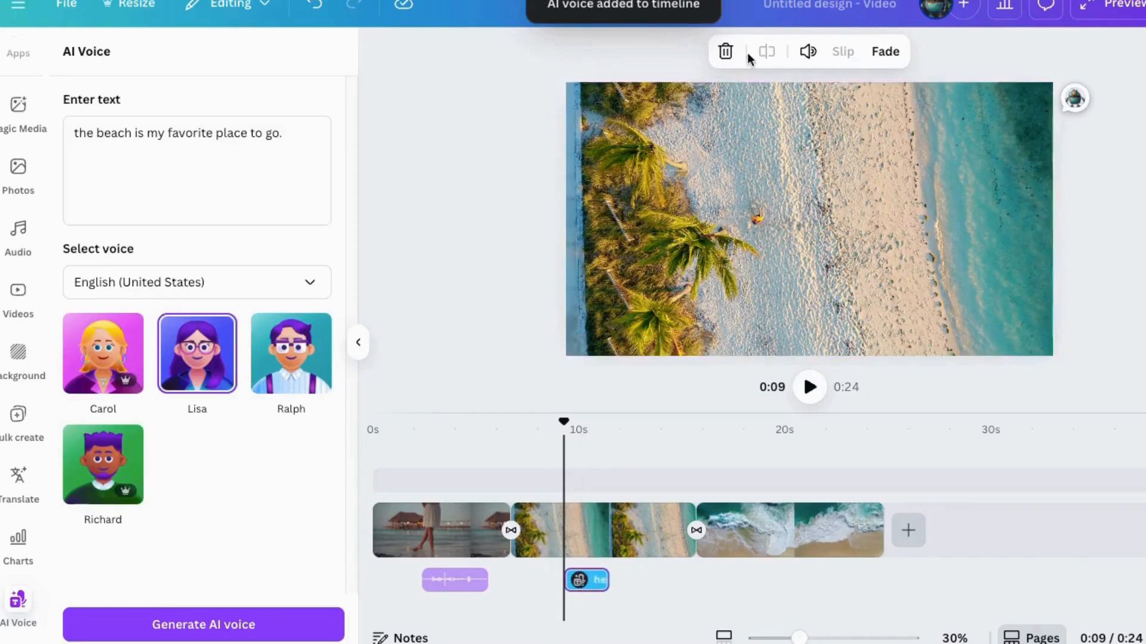
left_click(807, 51)
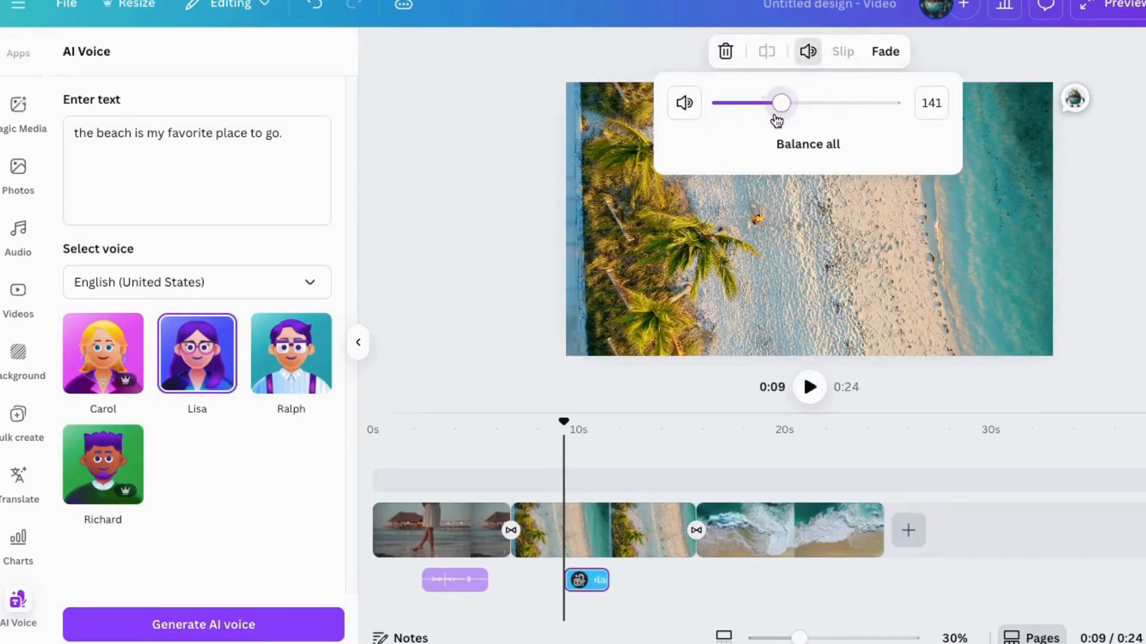
left_click(18, 233)
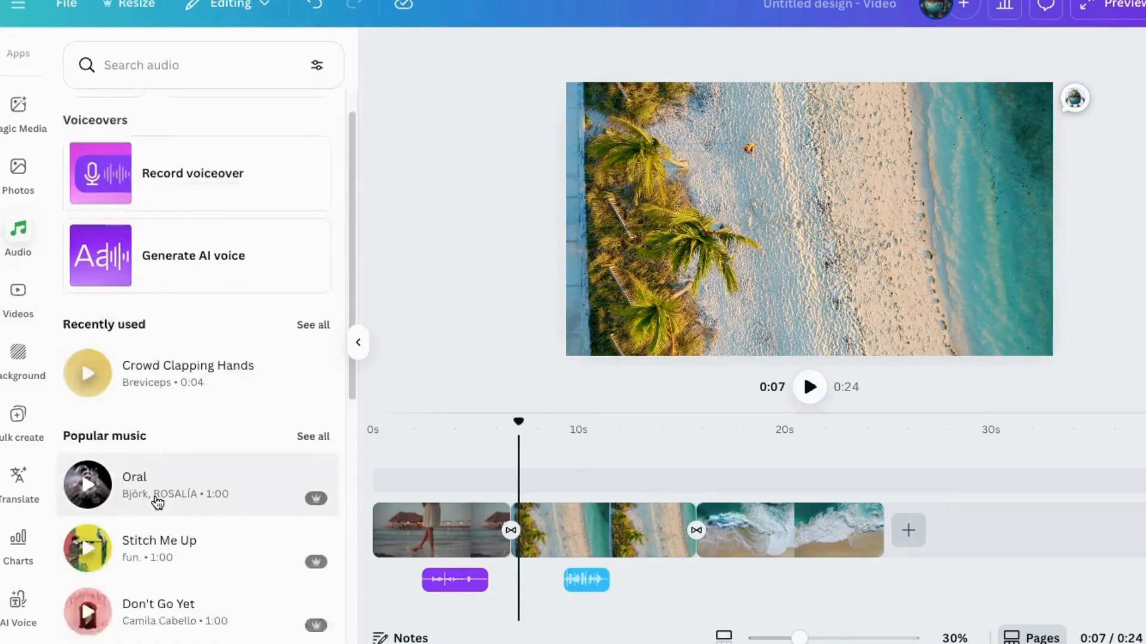
- Search audio for 'waves on the beach', add Ocean Waves Beach and set a 1.5 s fade out
type("beach sounds")
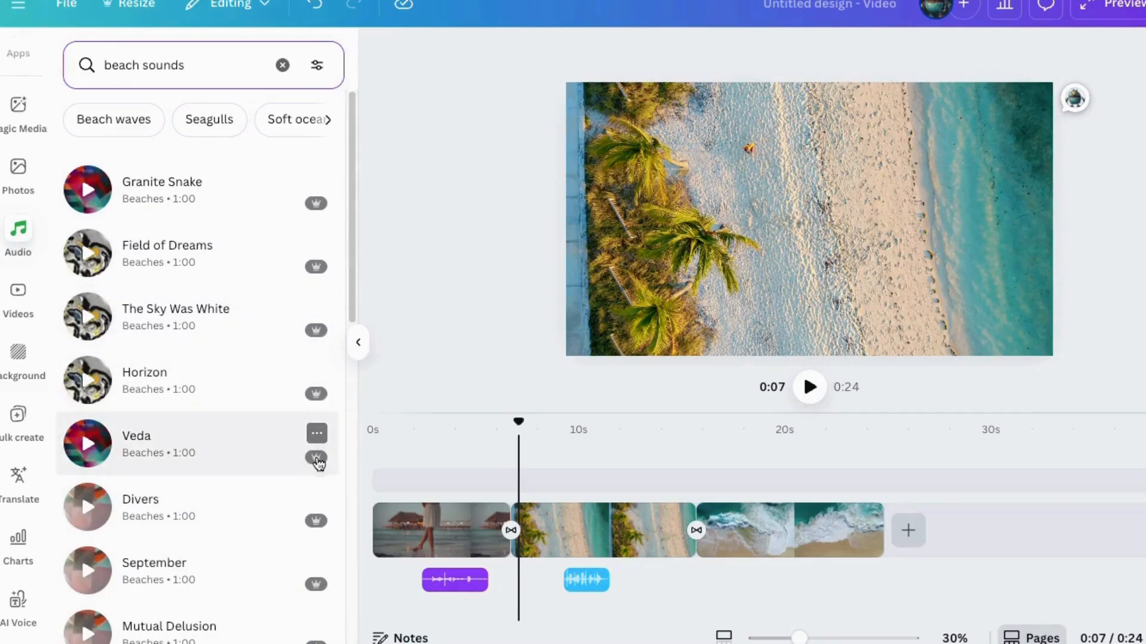
type("waves on the beach")
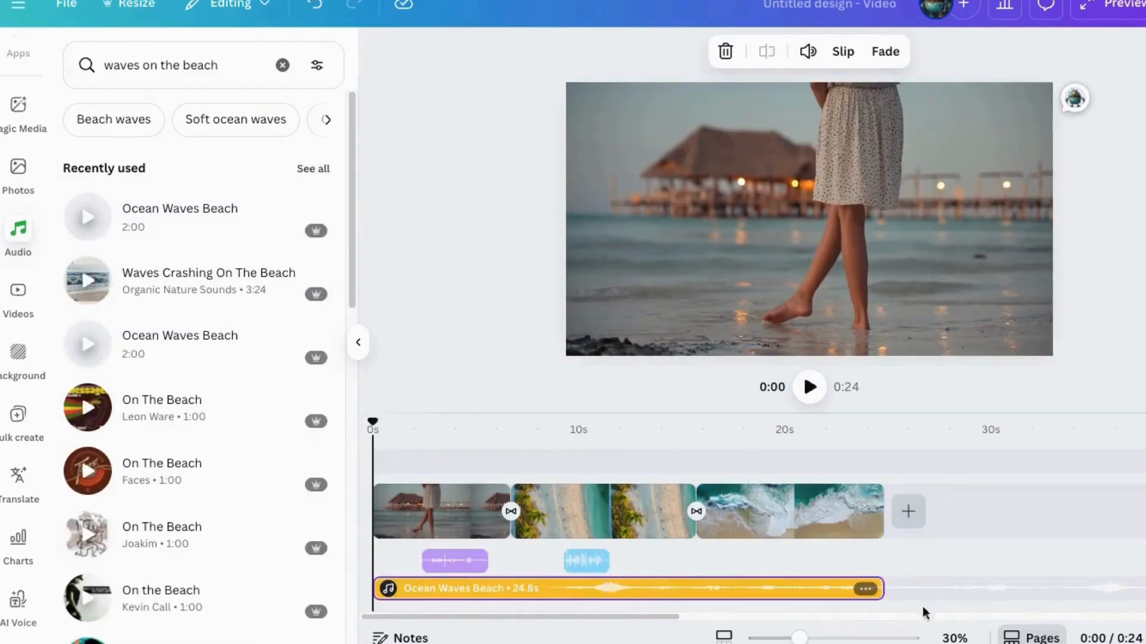
left_click(474, 589)
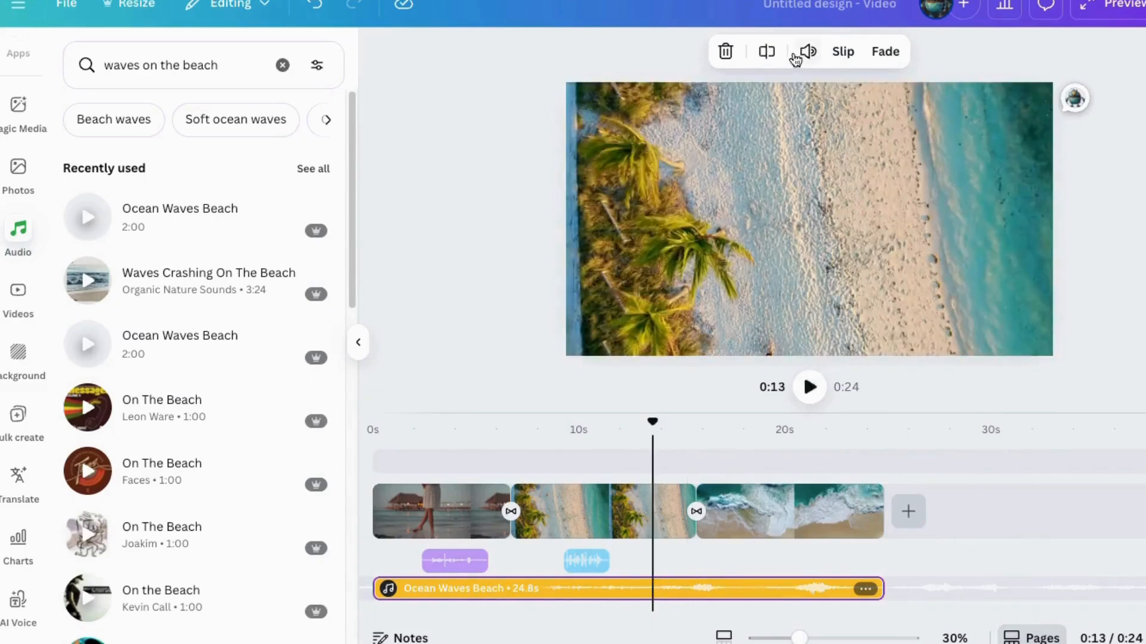
left_click(884, 51)
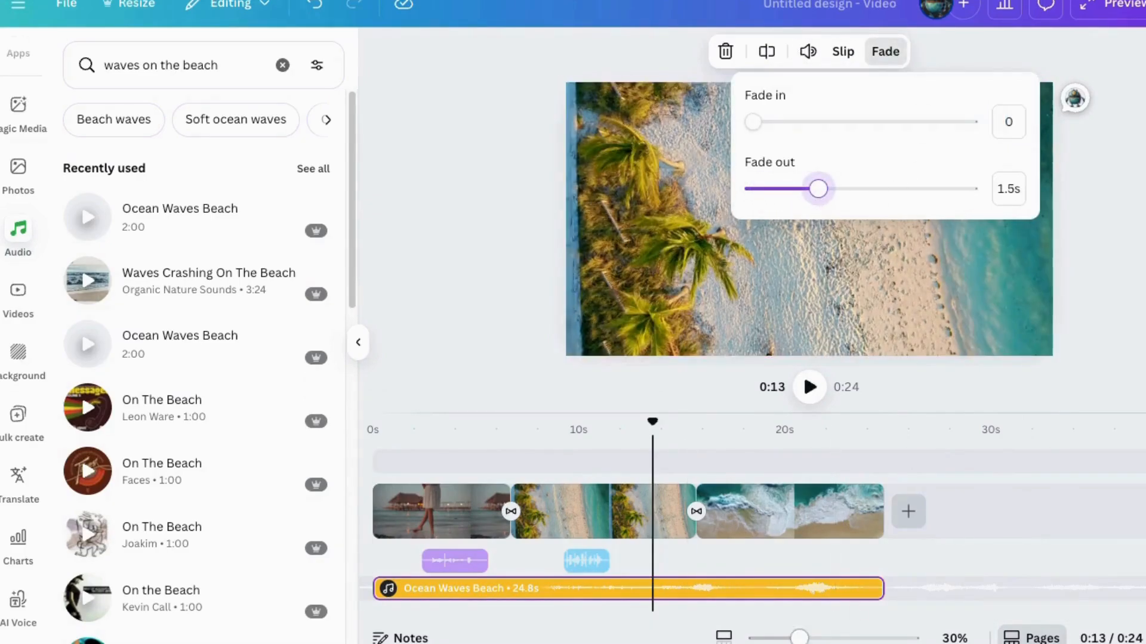
left_click_drag(753, 122, 847, 122)
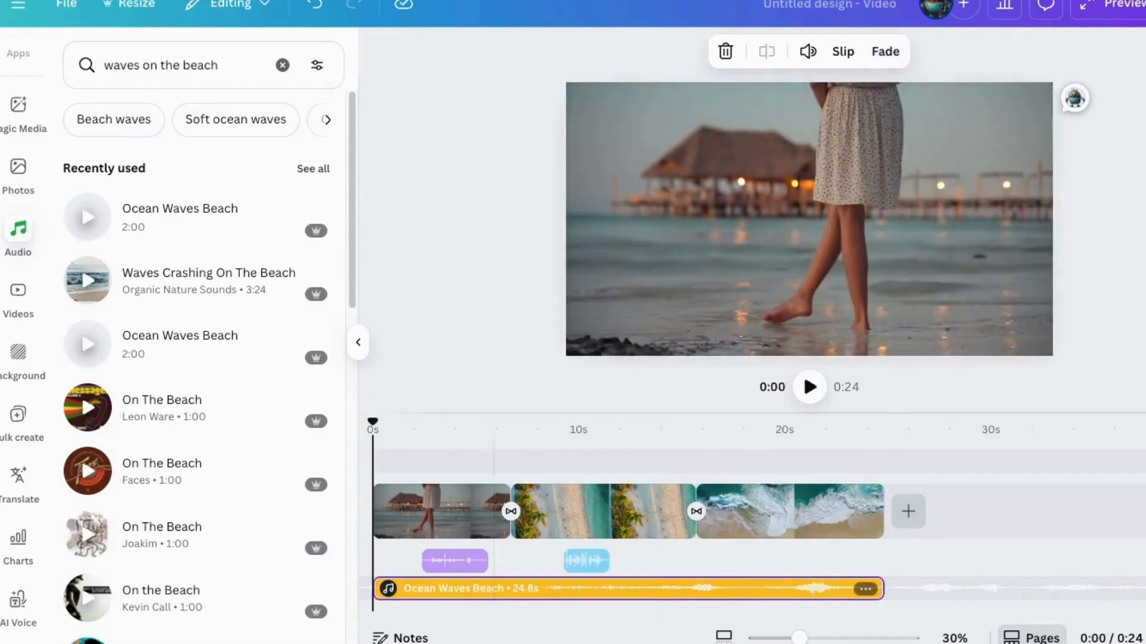
- Search for 'seagull birds' and 'Peaceful instrumental' tracks, rewinding playback to about 2 s
type("seagull birds")
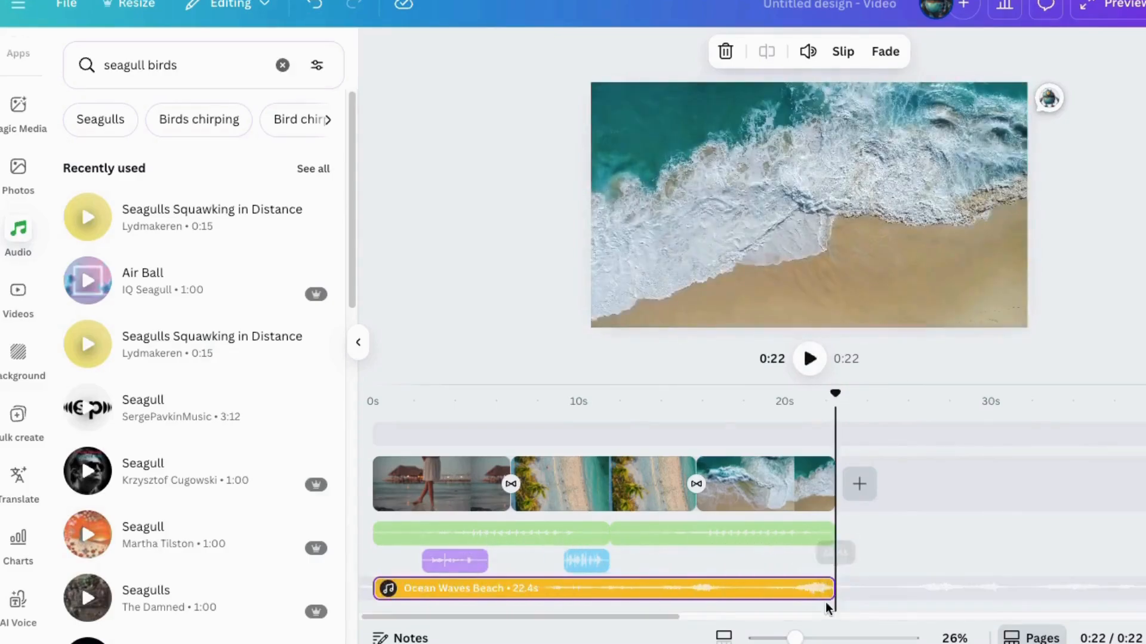
left_click_drag(835, 392, 417, 393)
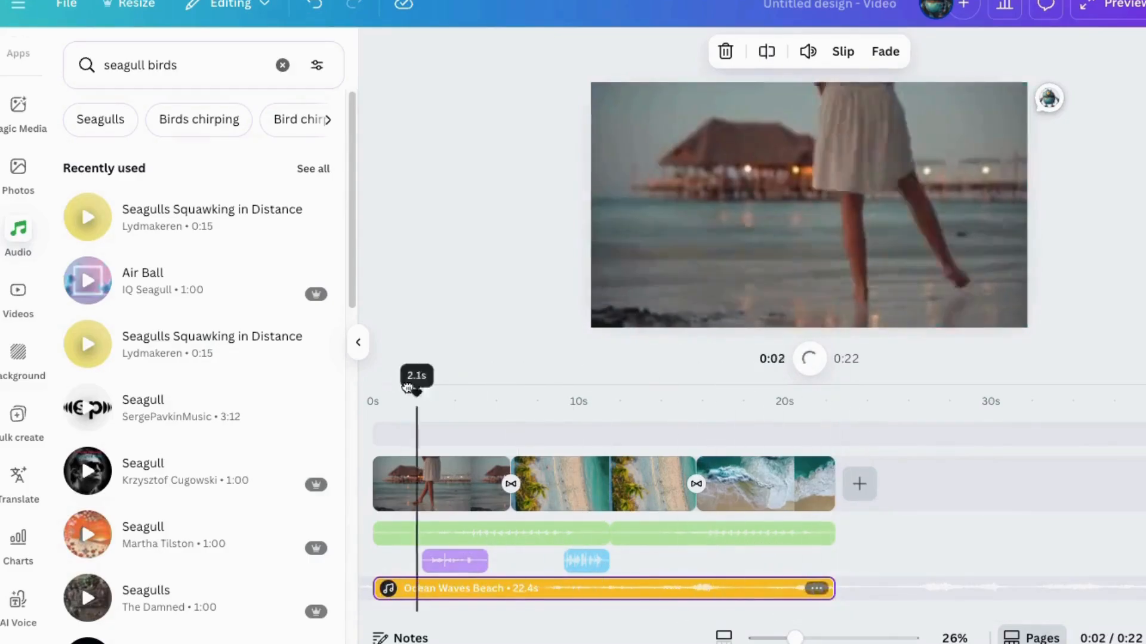
type("Peaceful instrumental")
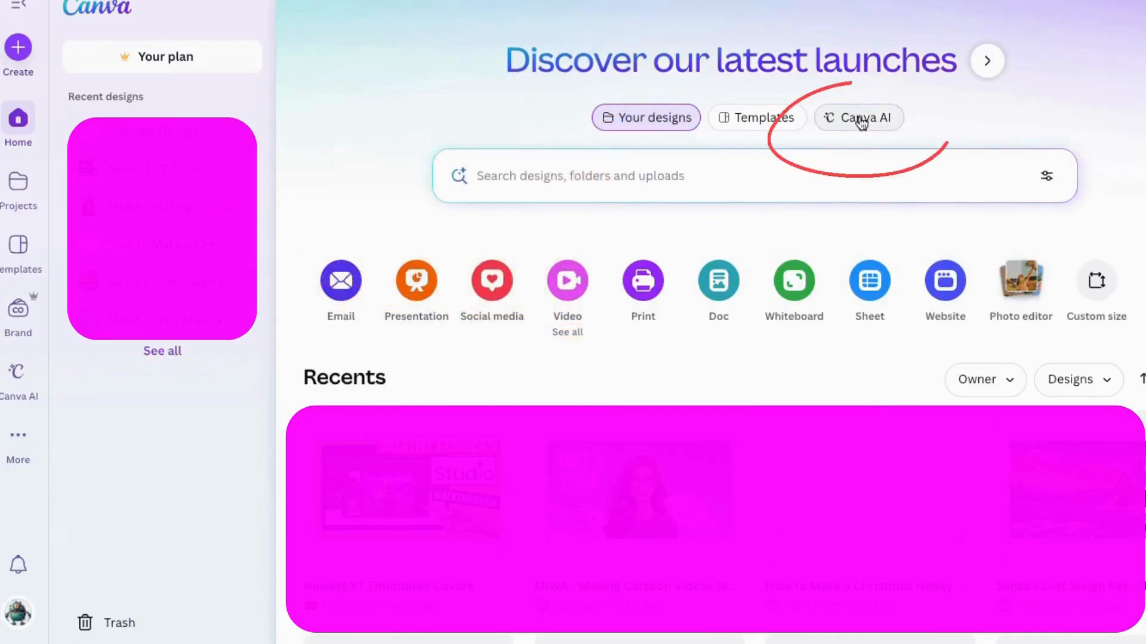
- Start a Canva AI video-clip request with the sunset beach-walk prompt, 16:9, no audio
left_click(858, 118)
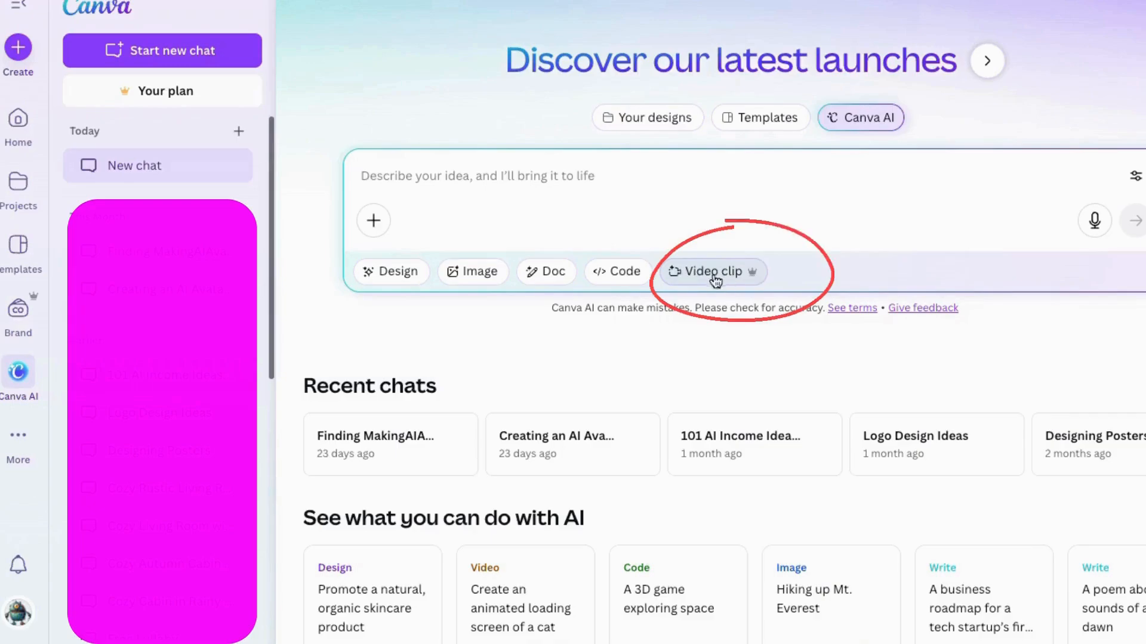
left_click(710, 271)
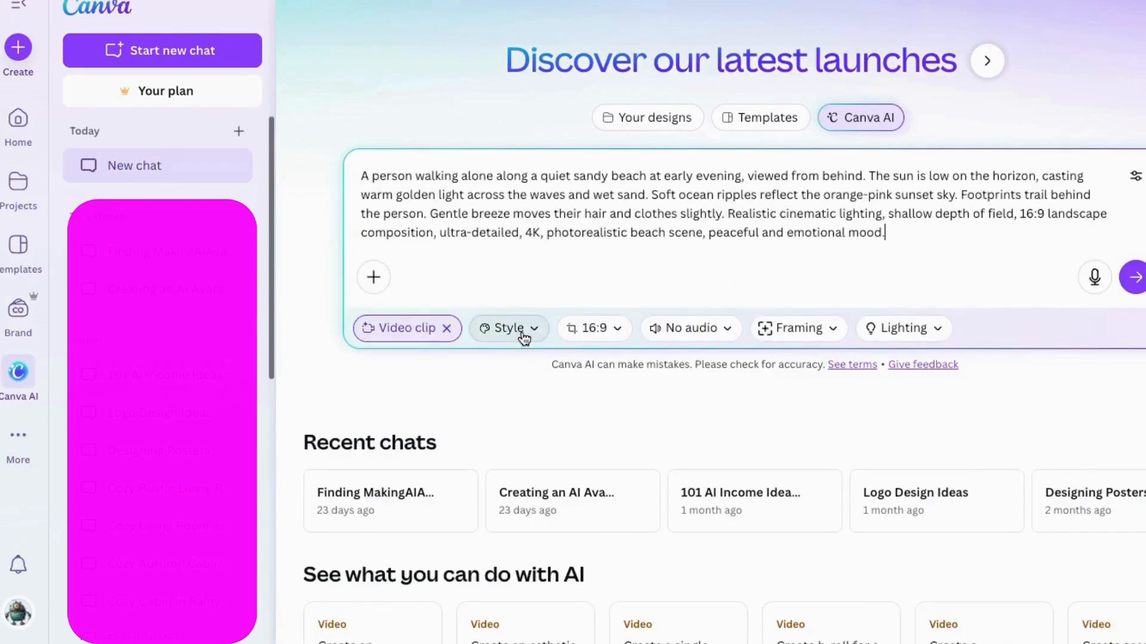
left_click(507, 327)
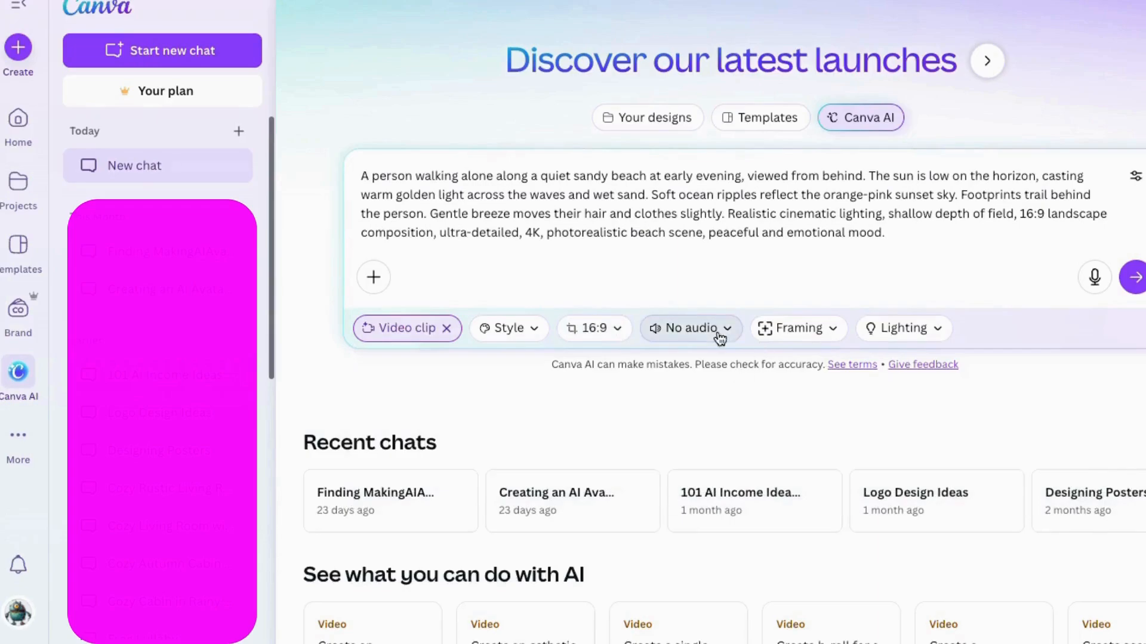
- Set over-the-shoulder shot framing and soft lighting, then submit the generation request
left_click(796, 327)
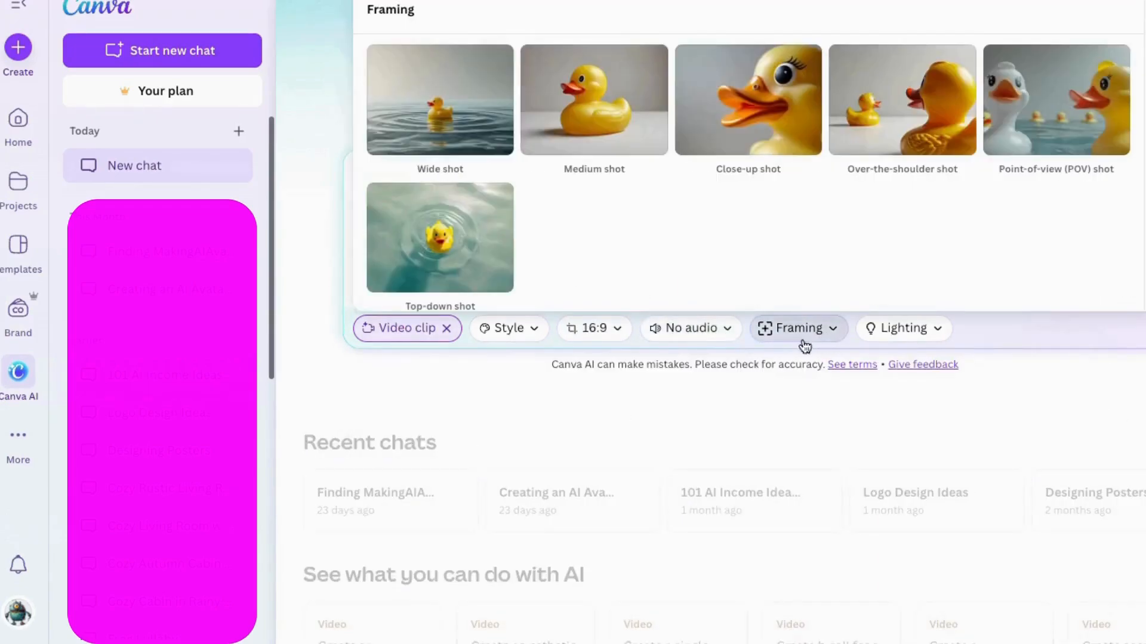
left_click(439, 100)
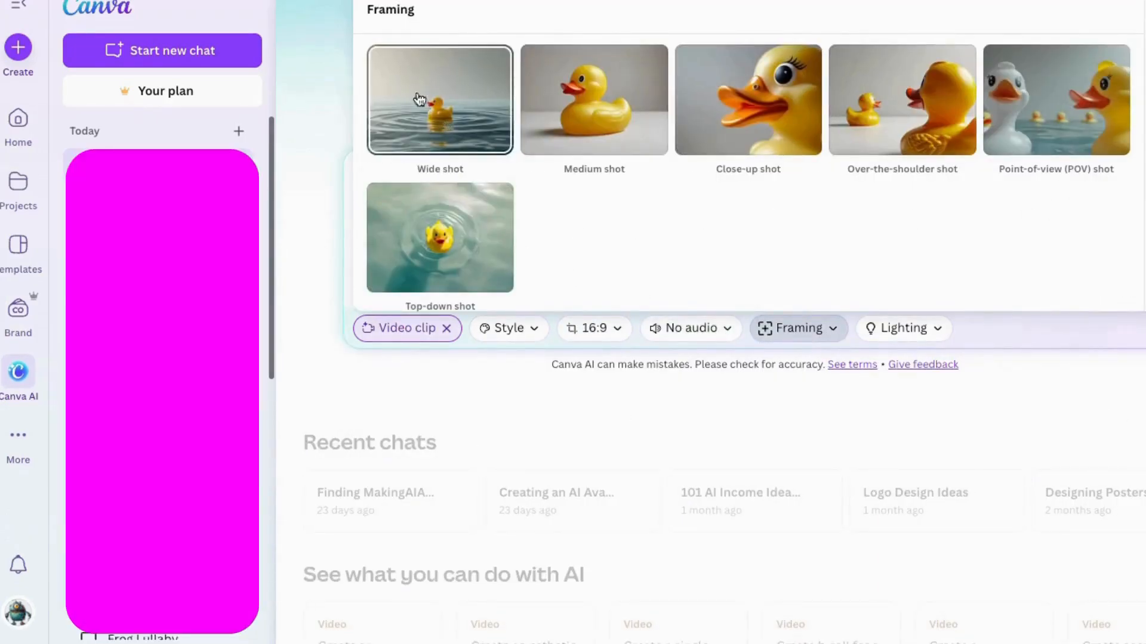
left_click(902, 100)
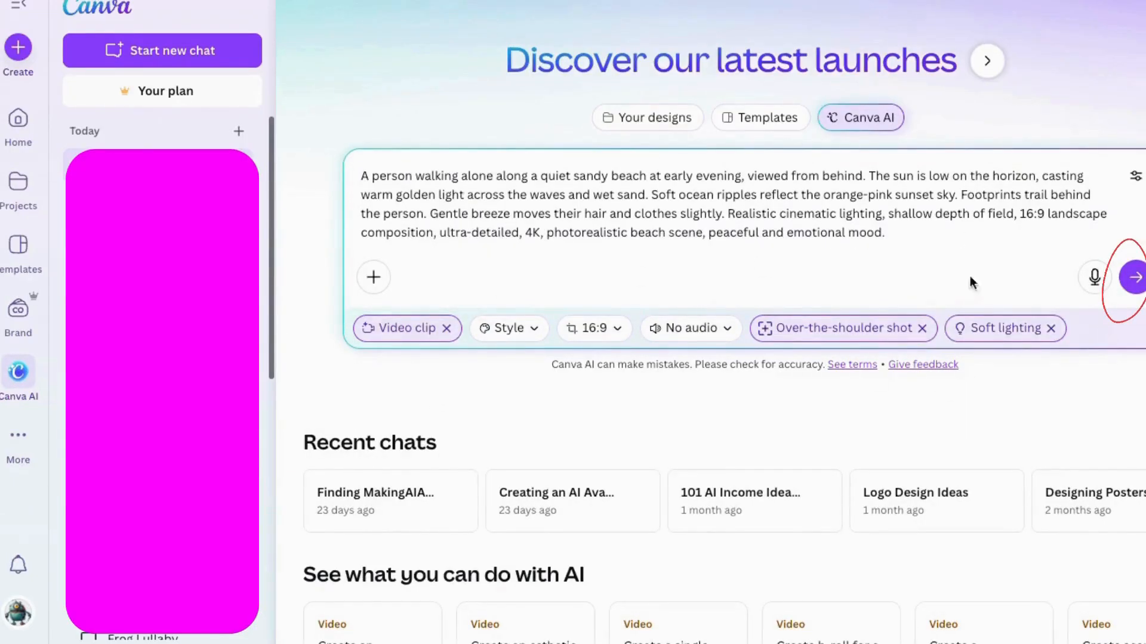
mouse_move(1094, 277)
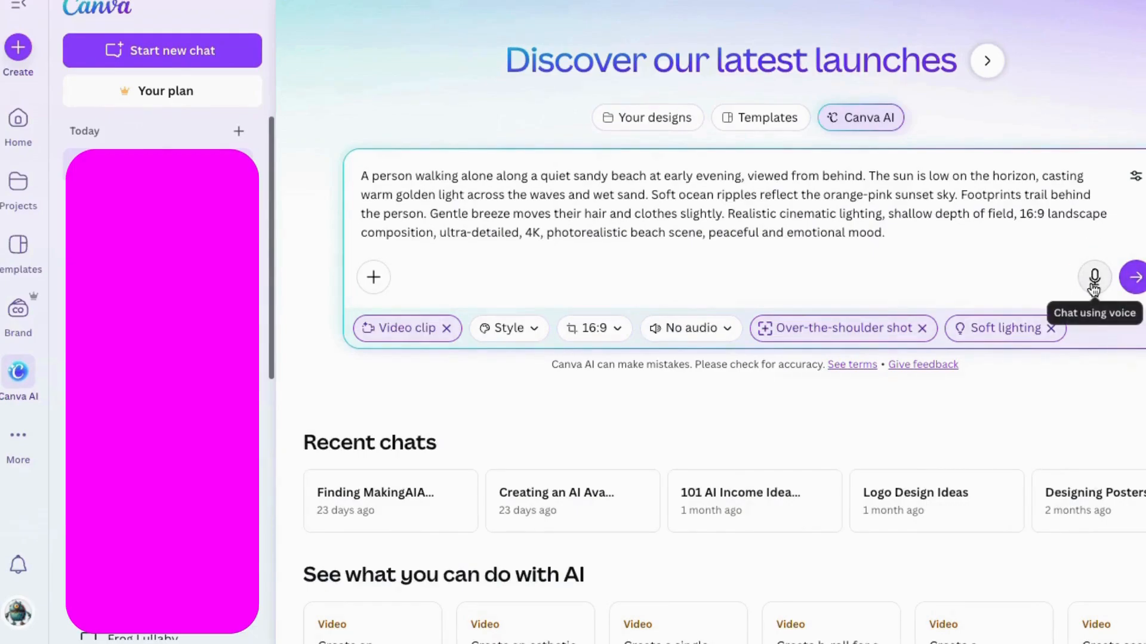
left_click(1135, 277)
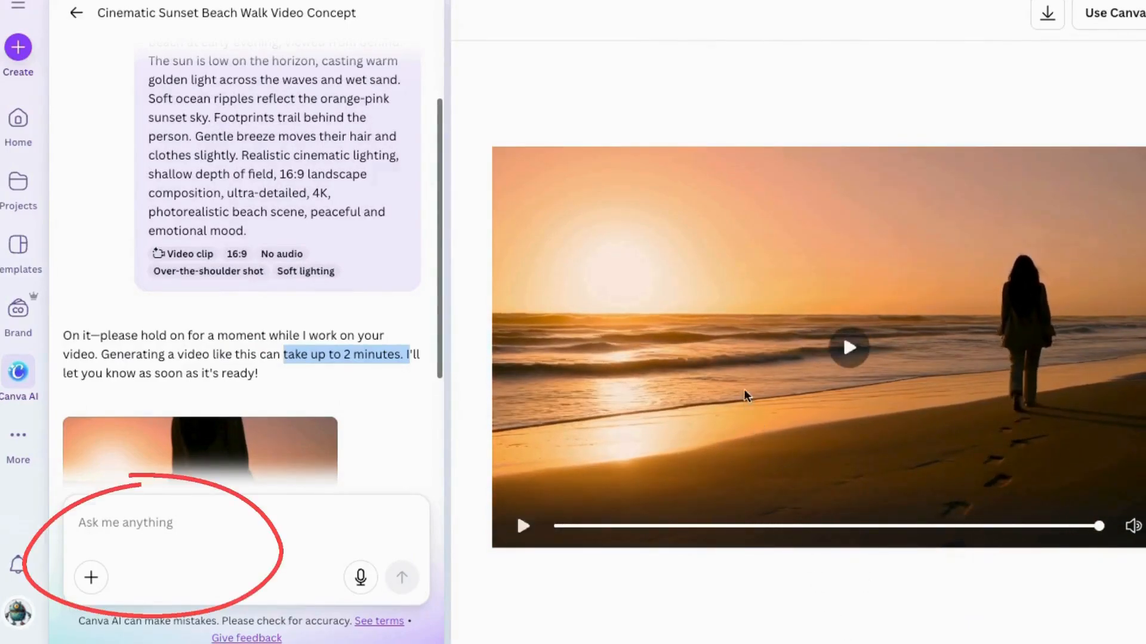
- Send the generated sunset beach-walk clip into the design
left_click(246, 523)
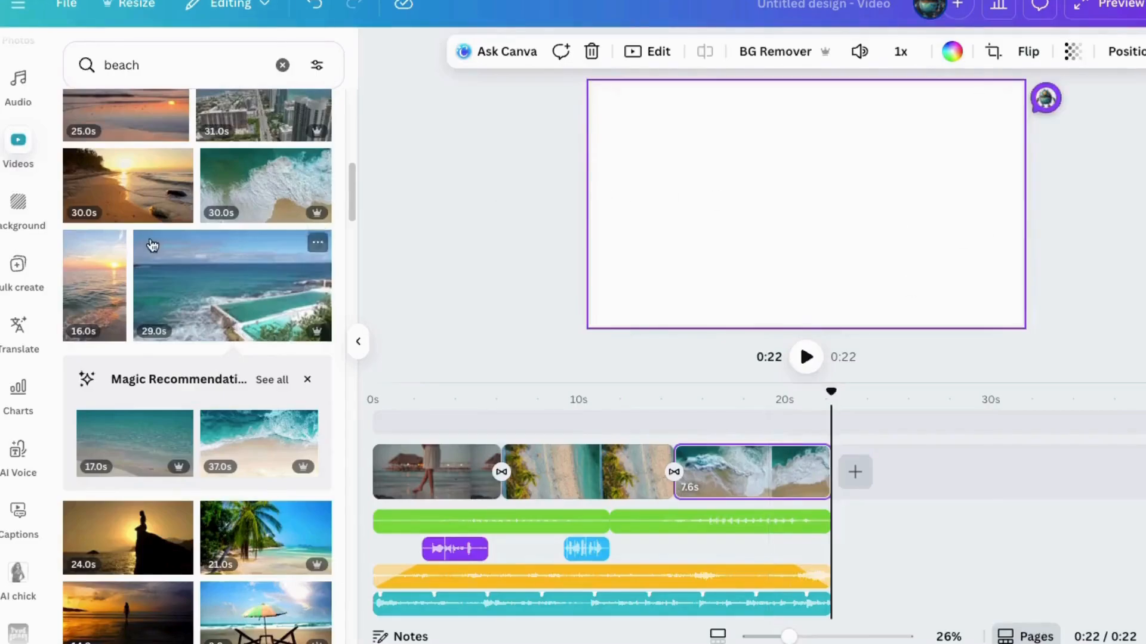
mouse_move(28, 353)
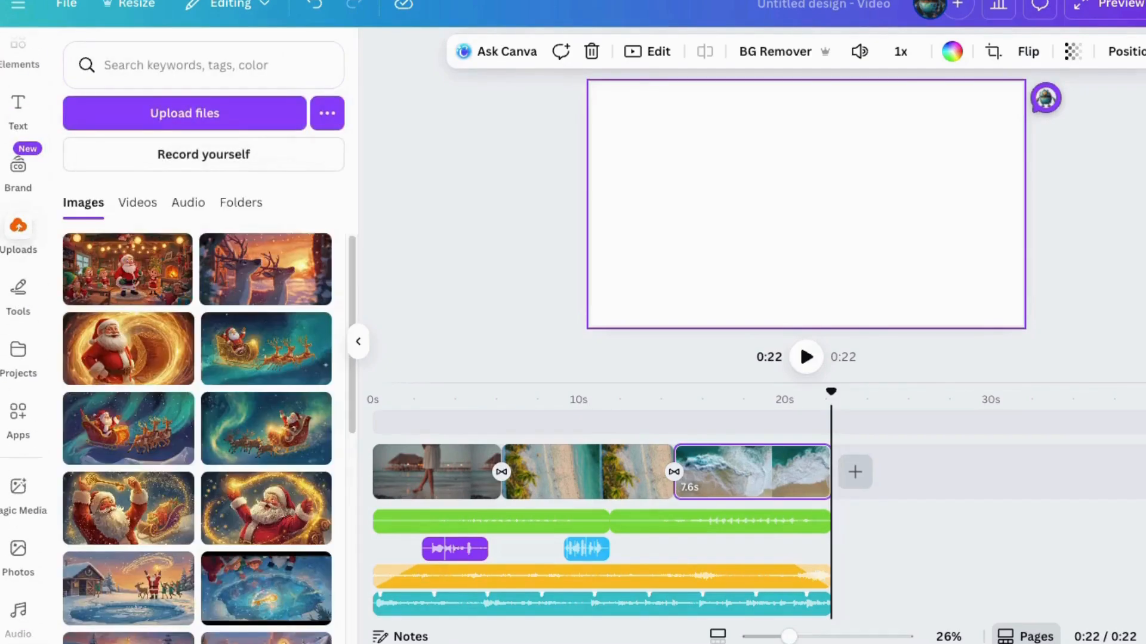
- Add the uploaded AI sunset clip as the fourth timeline clip with a dissolve
left_click(137, 202)
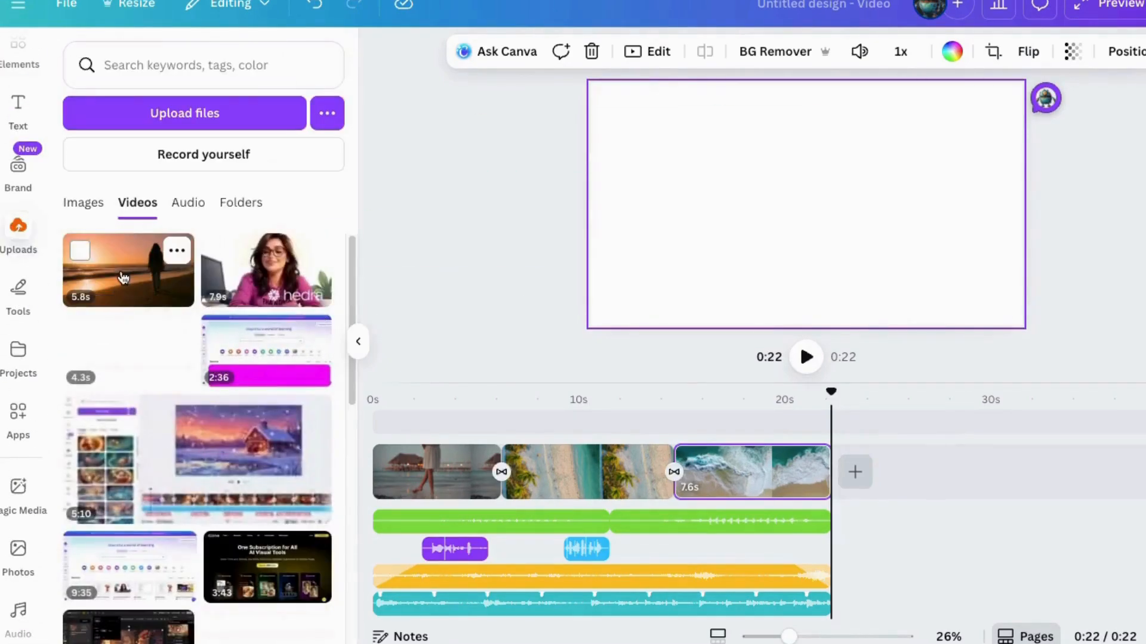
right_click(727, 522)
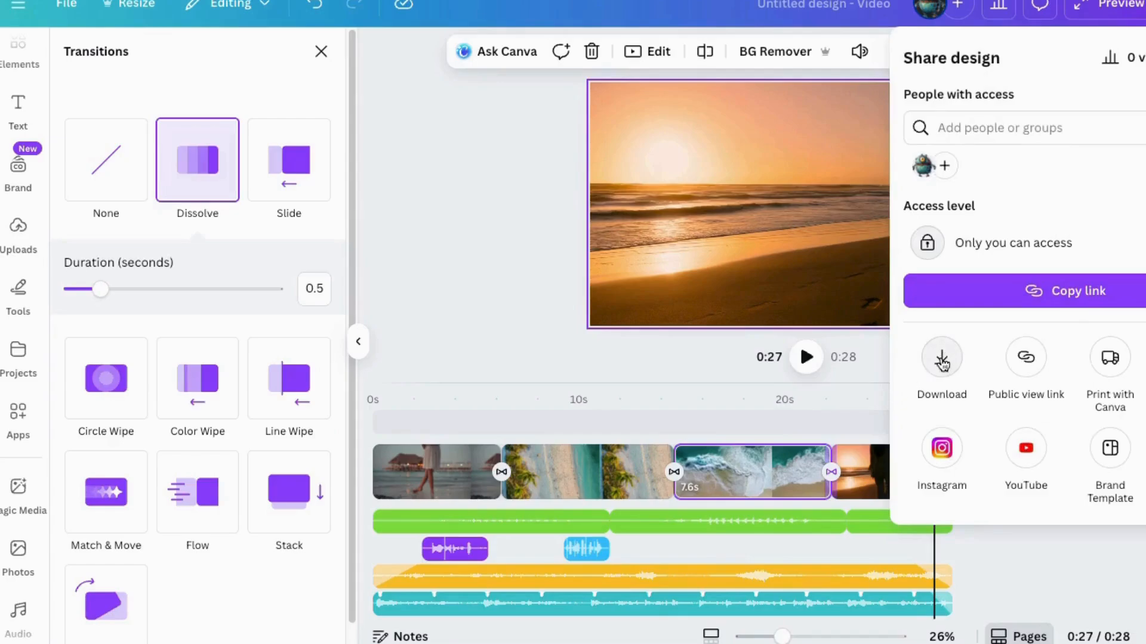
mouse_move(939, 387)
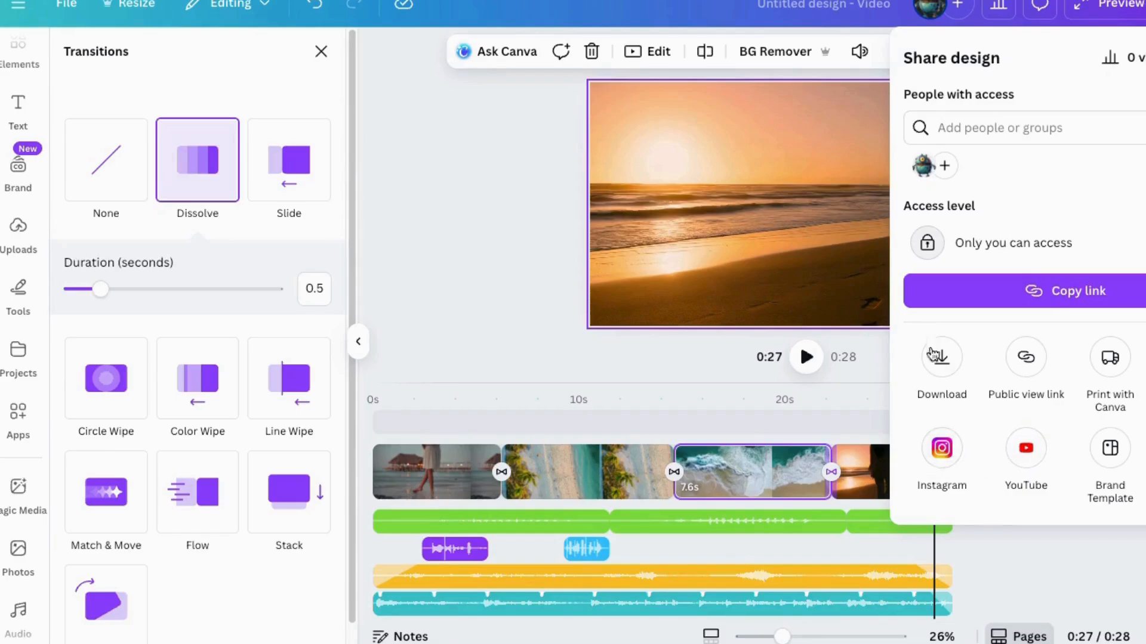
- Bring up download settings with MP4 video at 1080p for the beach video
left_click(942, 365)
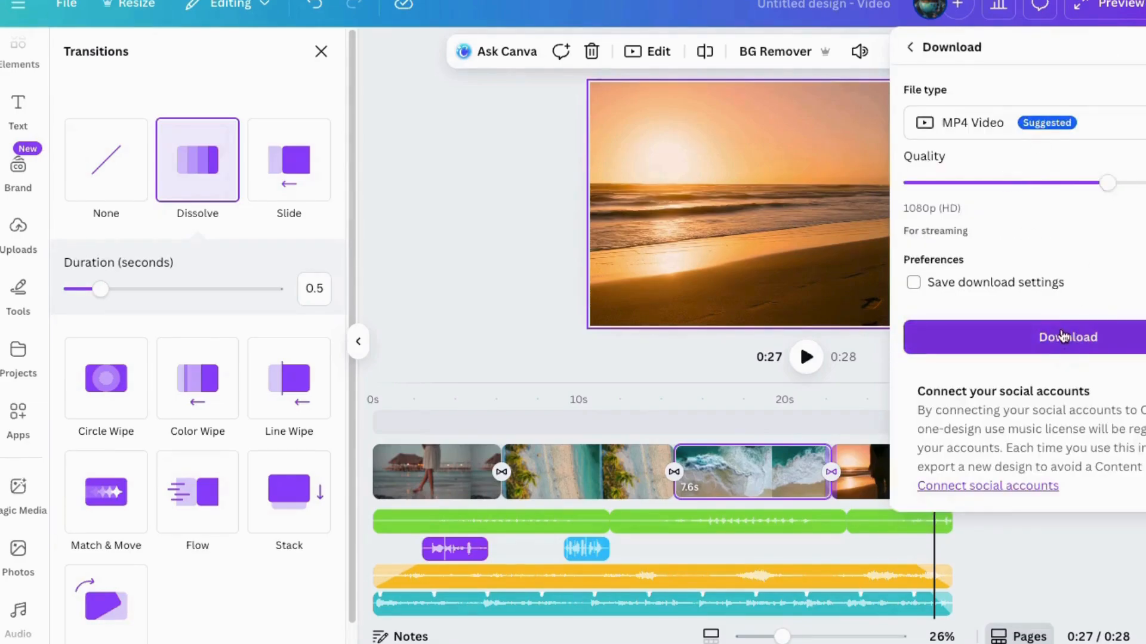